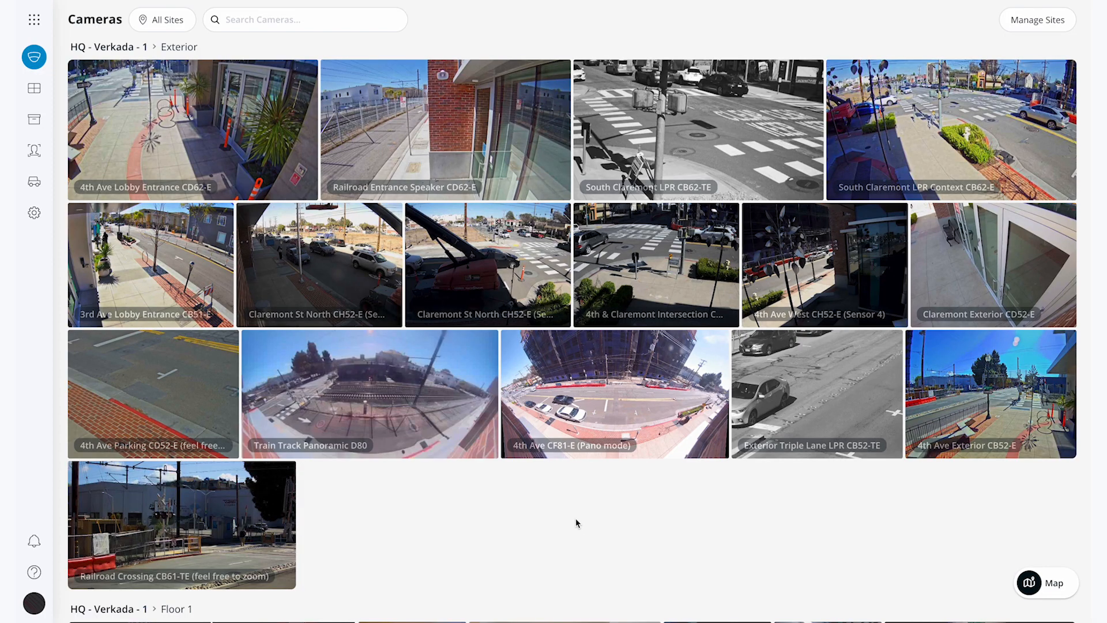
Open the 4th Ave Lobby Entrance CD62-E camera and go to its Settings page.
click(192, 129)
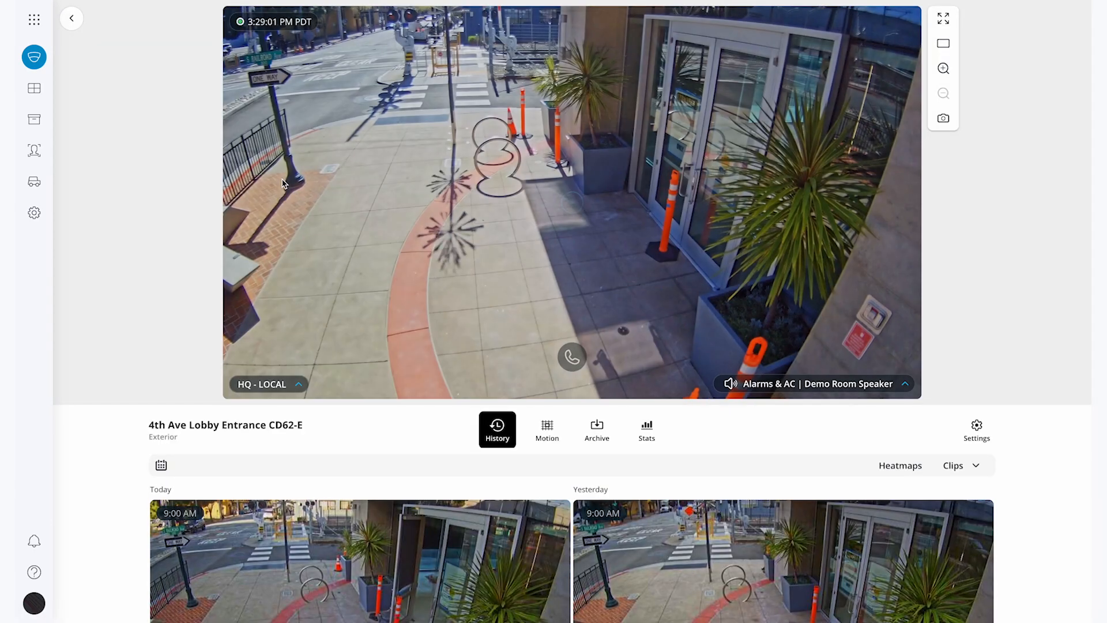
click(976, 430)
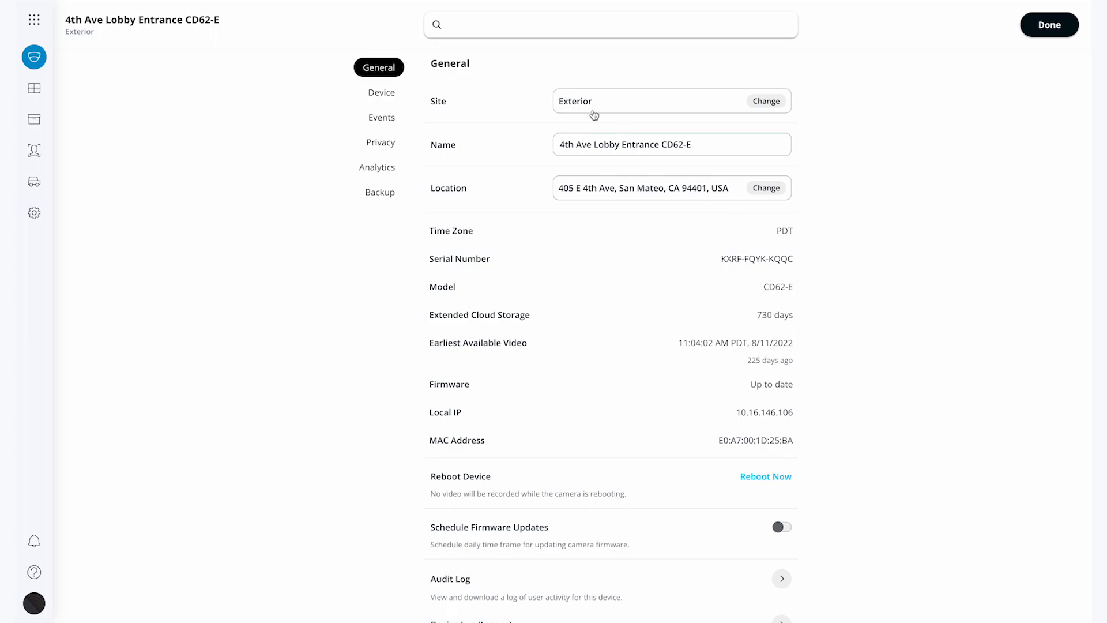
click(766, 100)
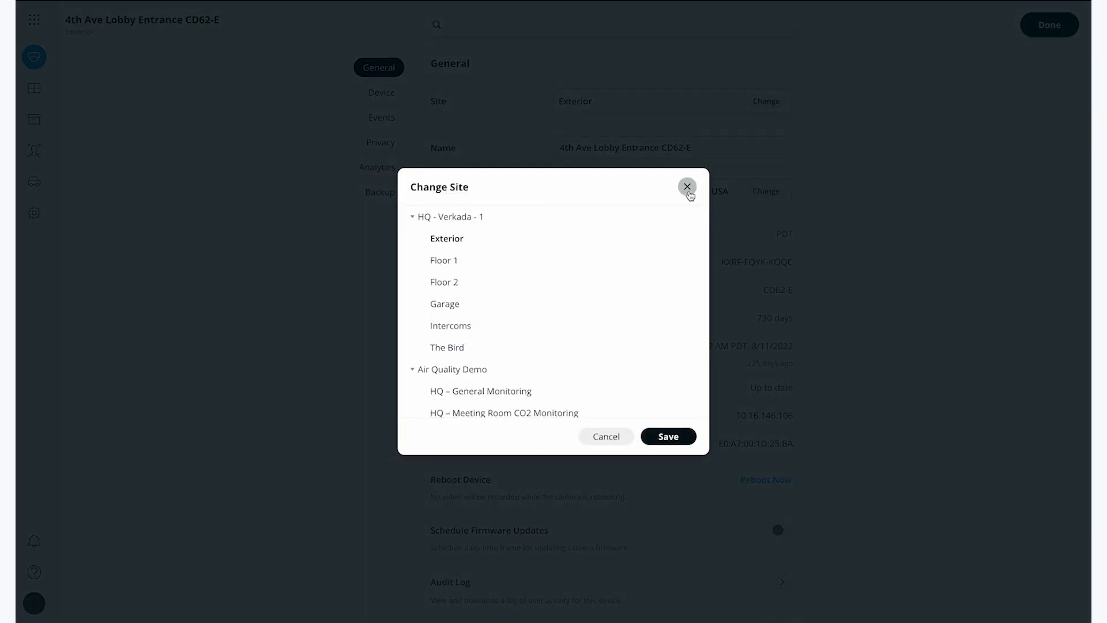
click(687, 186)
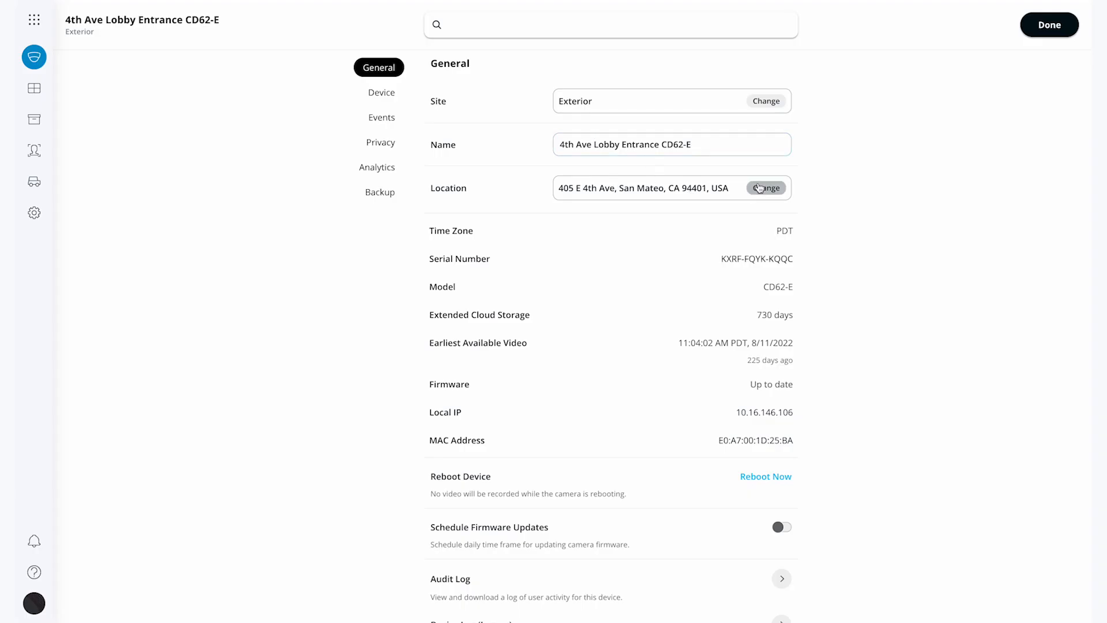
click(767, 188)
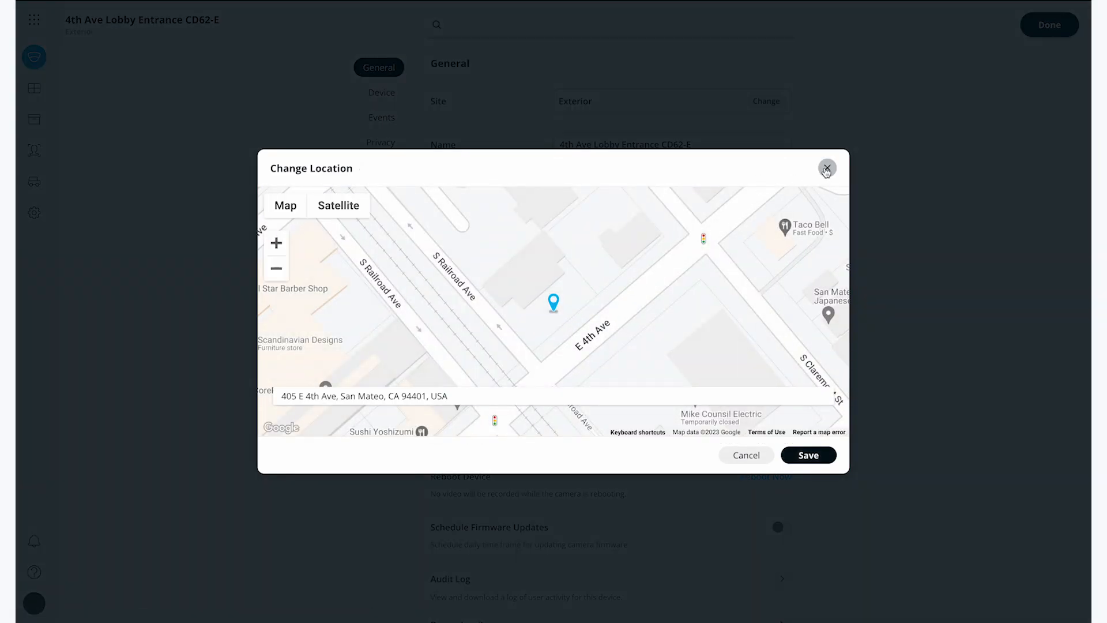
click(827, 169)
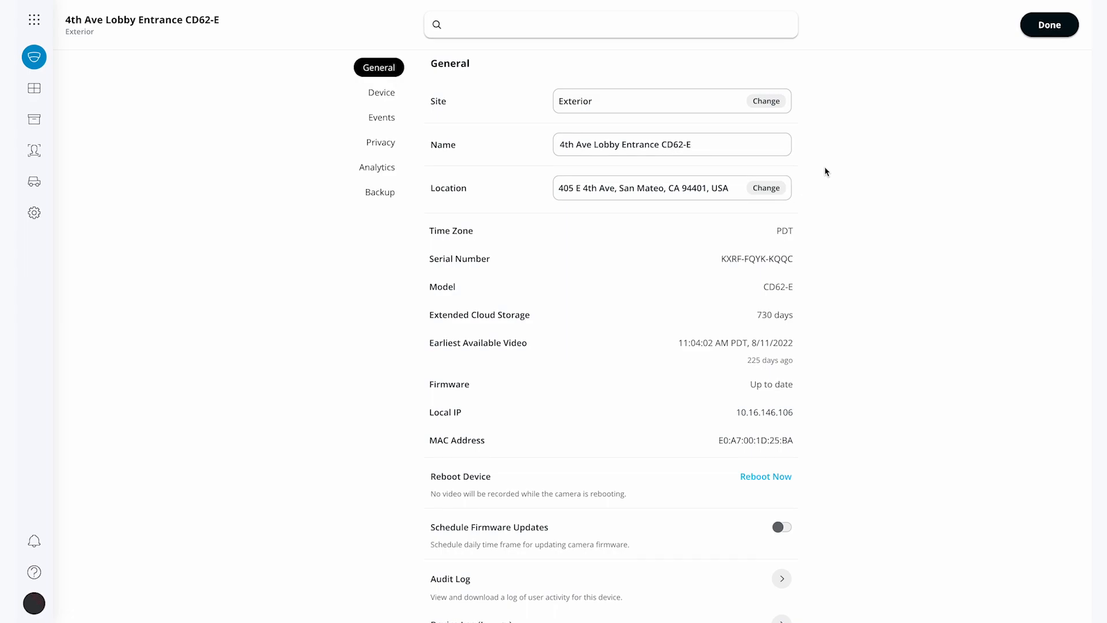
mouse_move(751, 286)
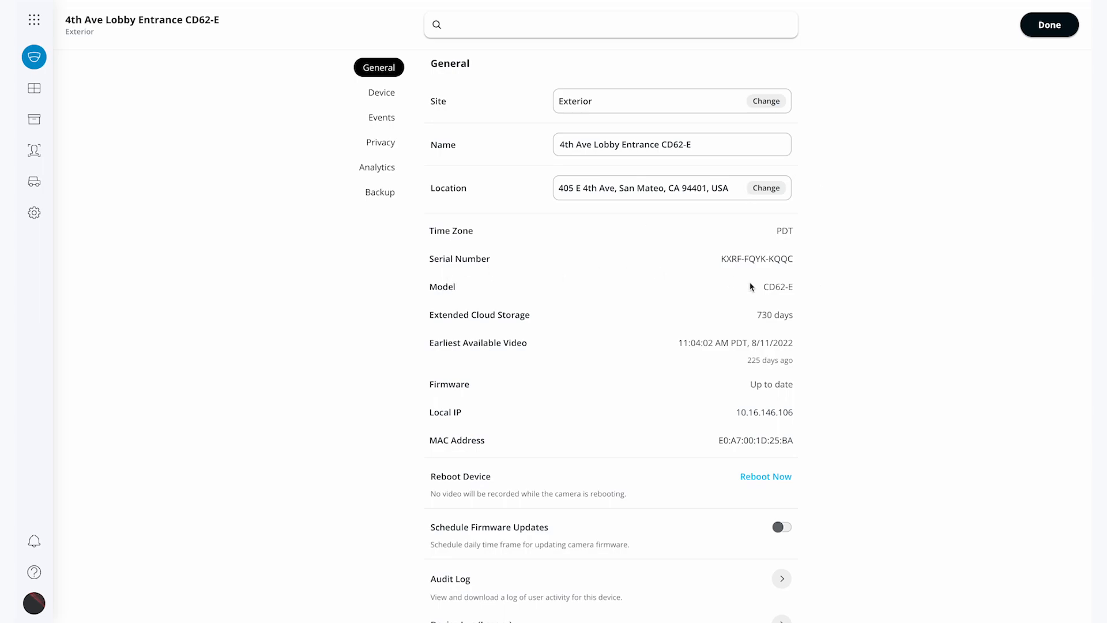
mouse_move(768, 328)
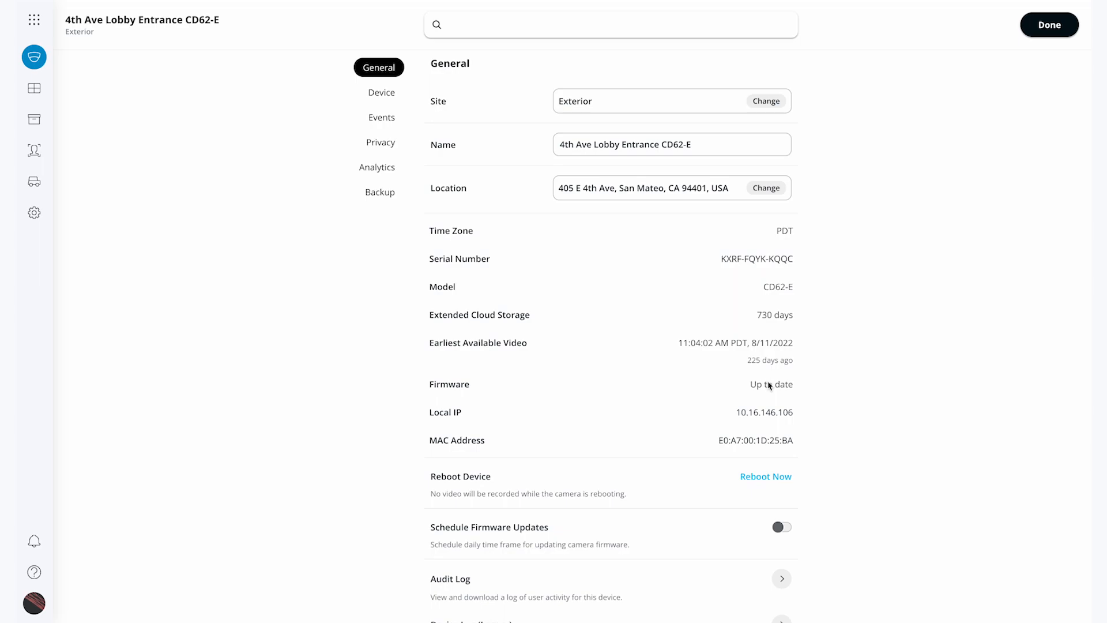
mouse_move(768, 399)
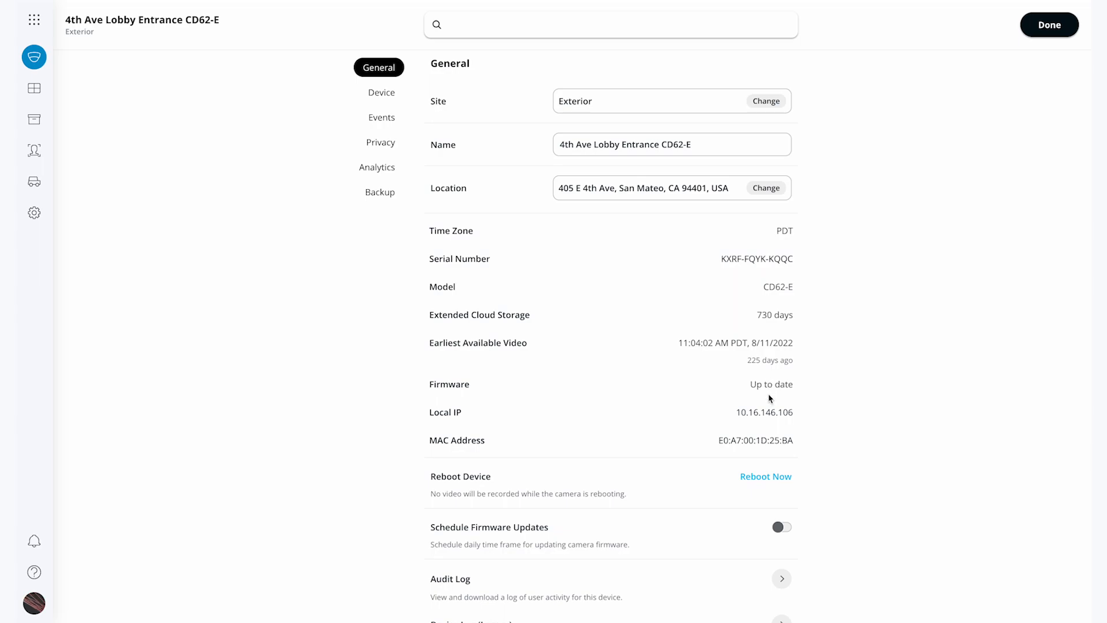
scroll(down, 3)
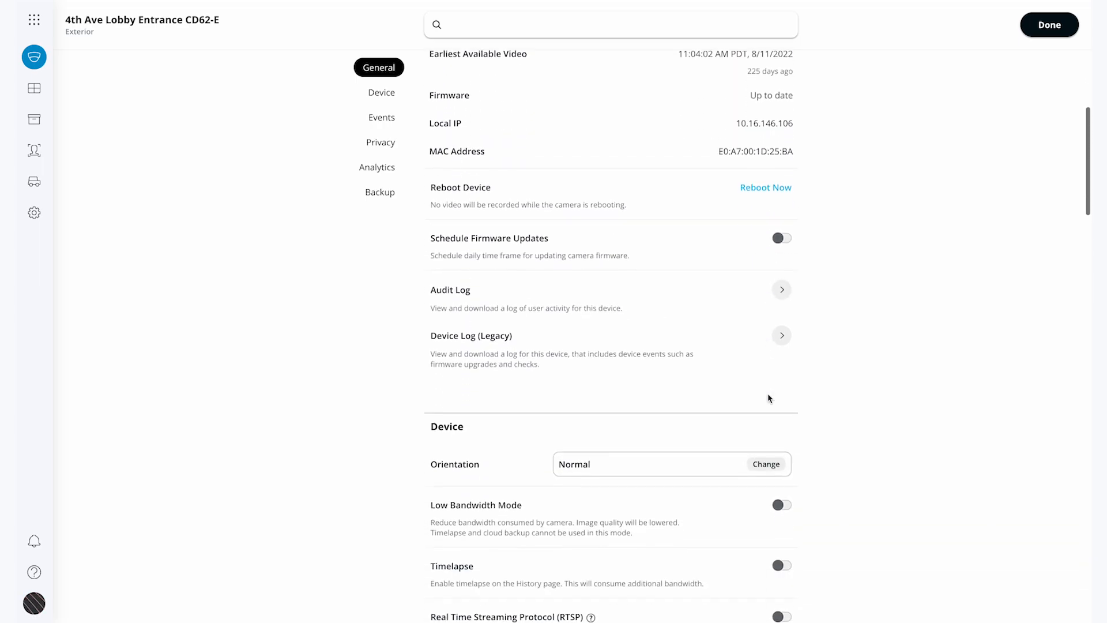
click(765, 464)
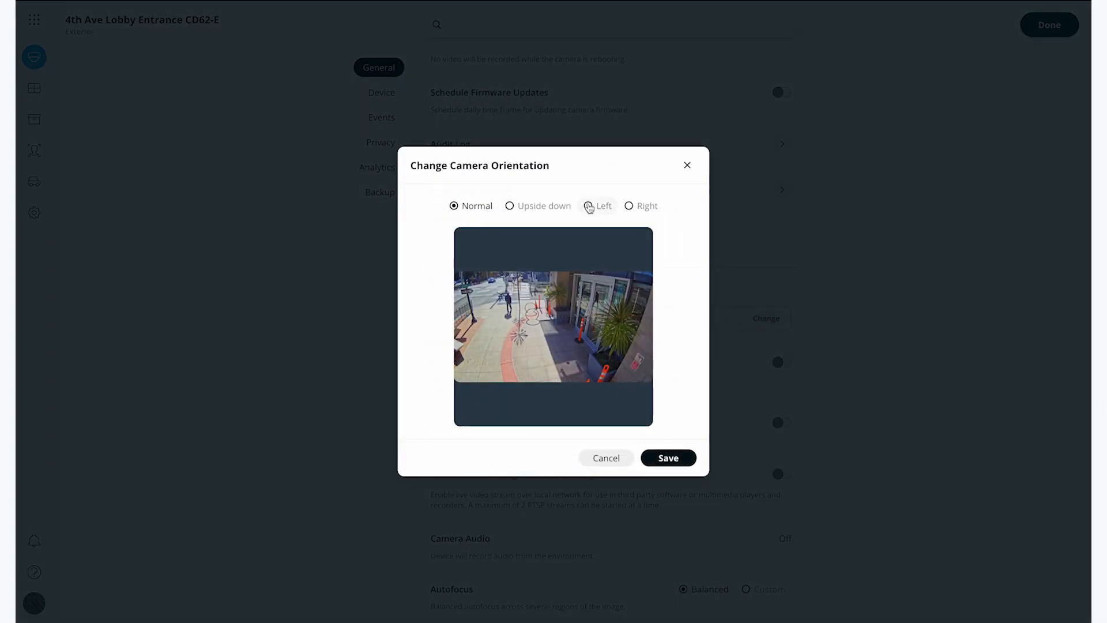
click(605, 457)
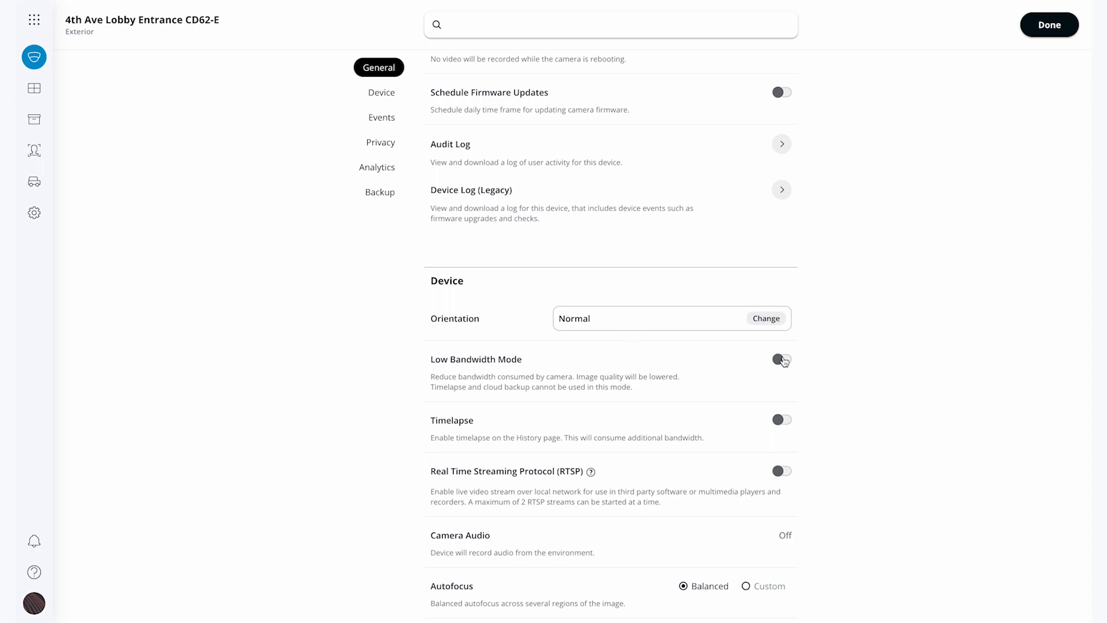
scroll(down, 3)
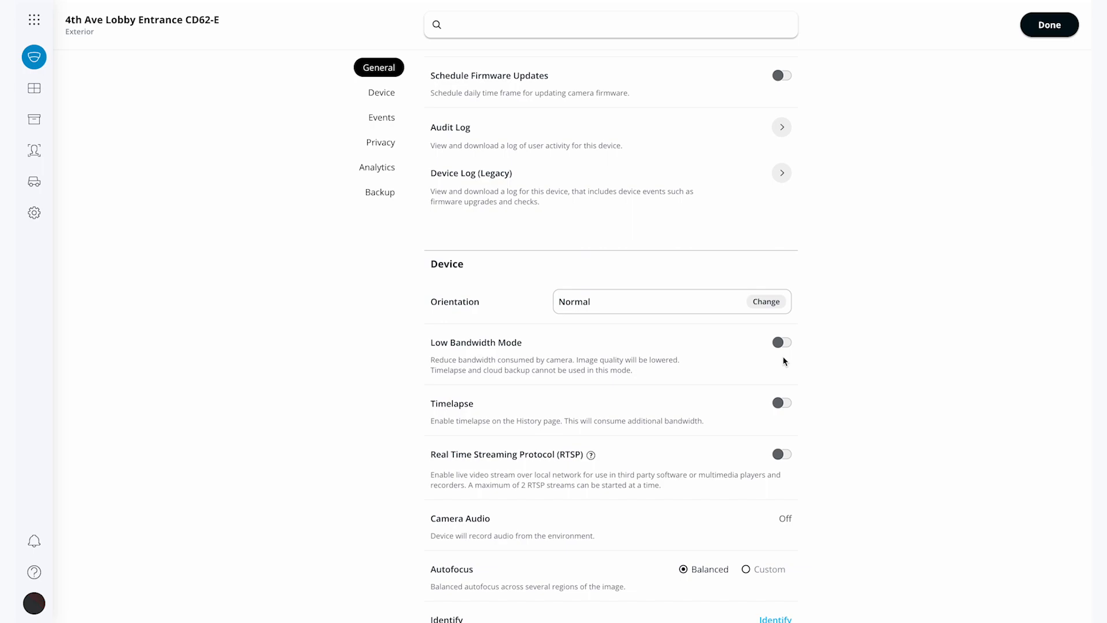
scroll(down, 3)
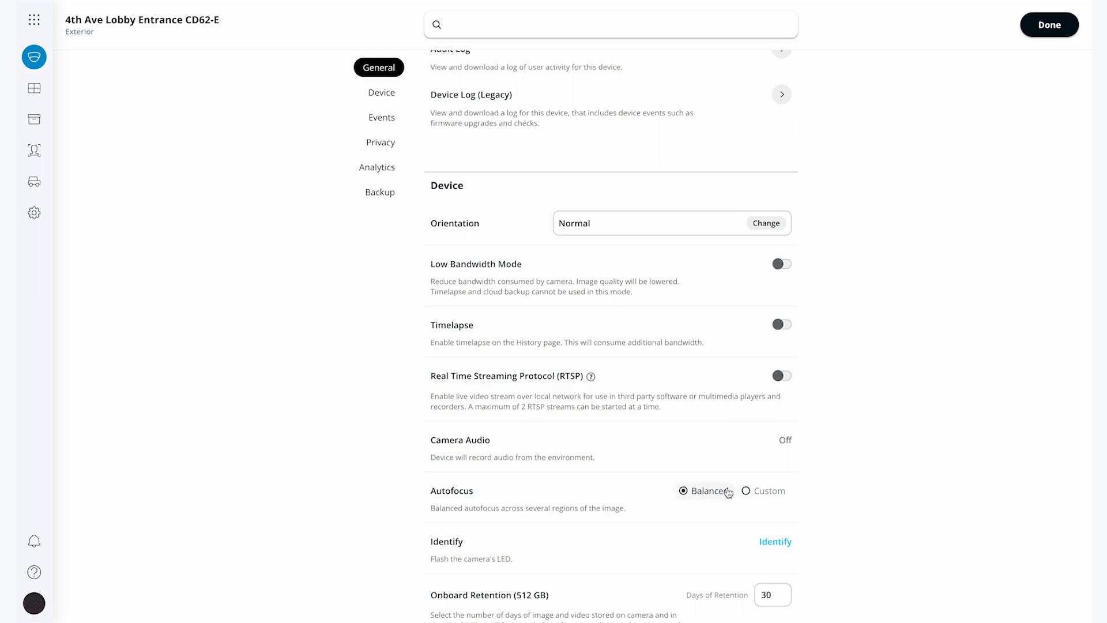
Switch autofocus to Custom and back to Balanced, then flash the camera's LED.
click(746, 491)
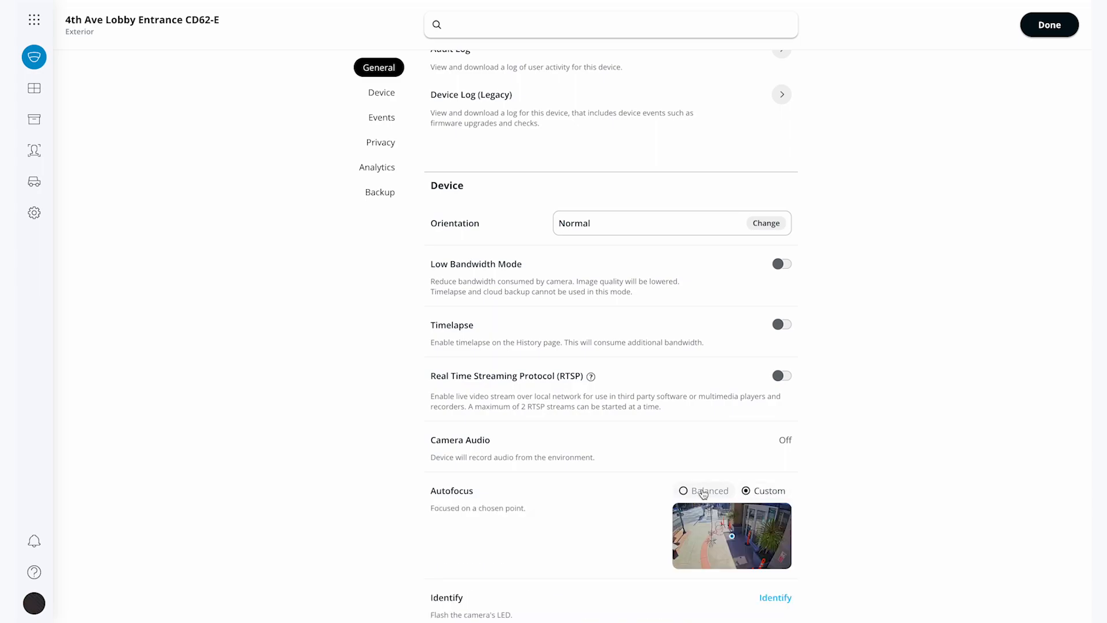
click(683, 491)
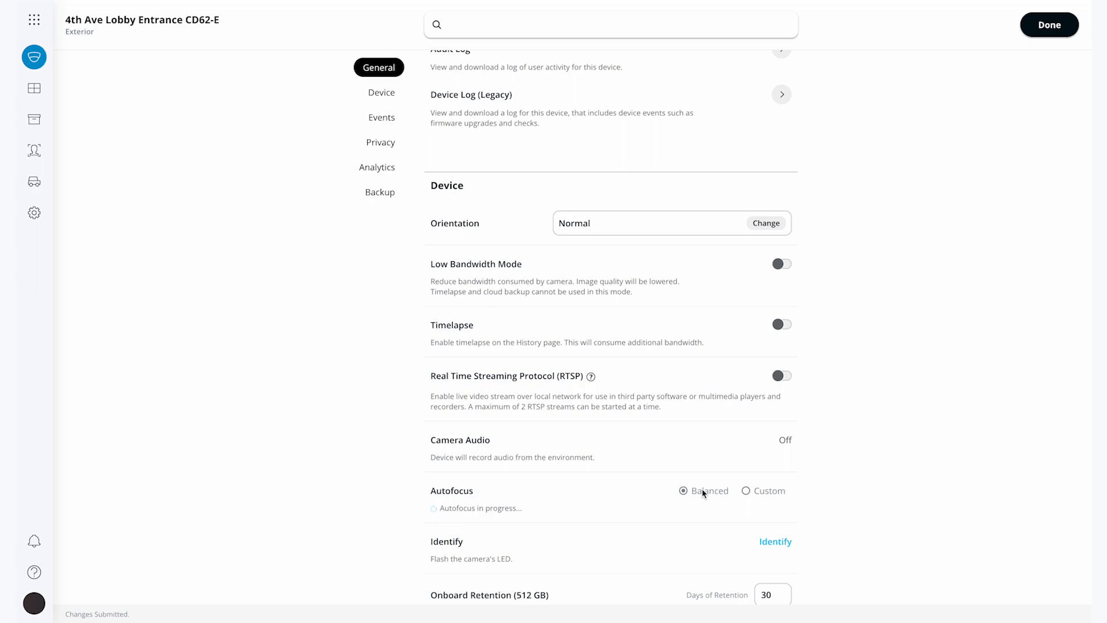
scroll(down, 3)
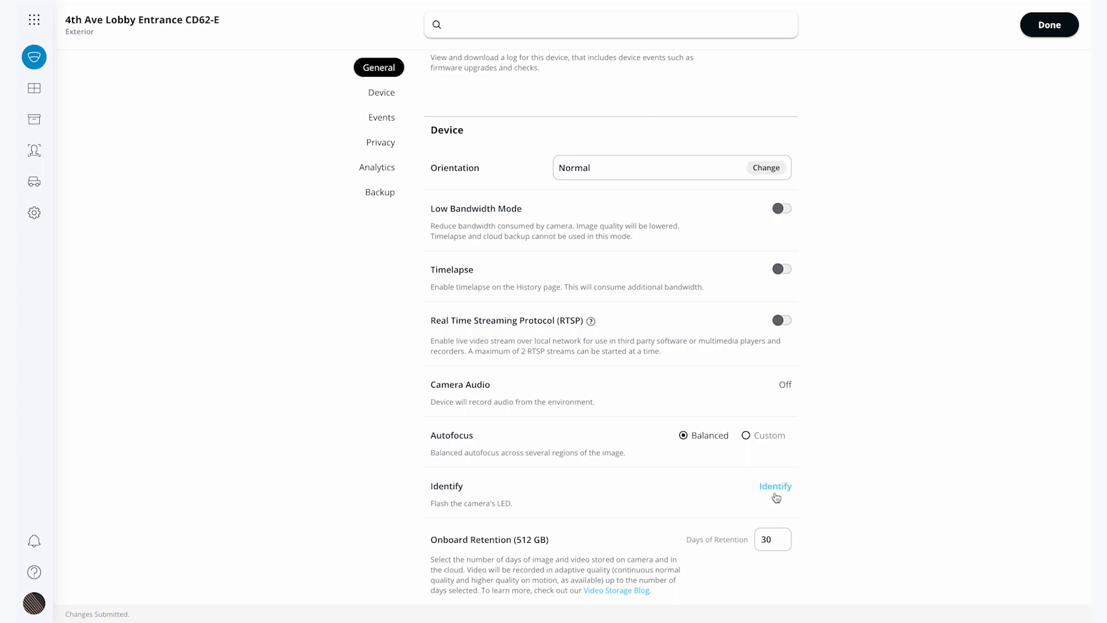
click(773, 538)
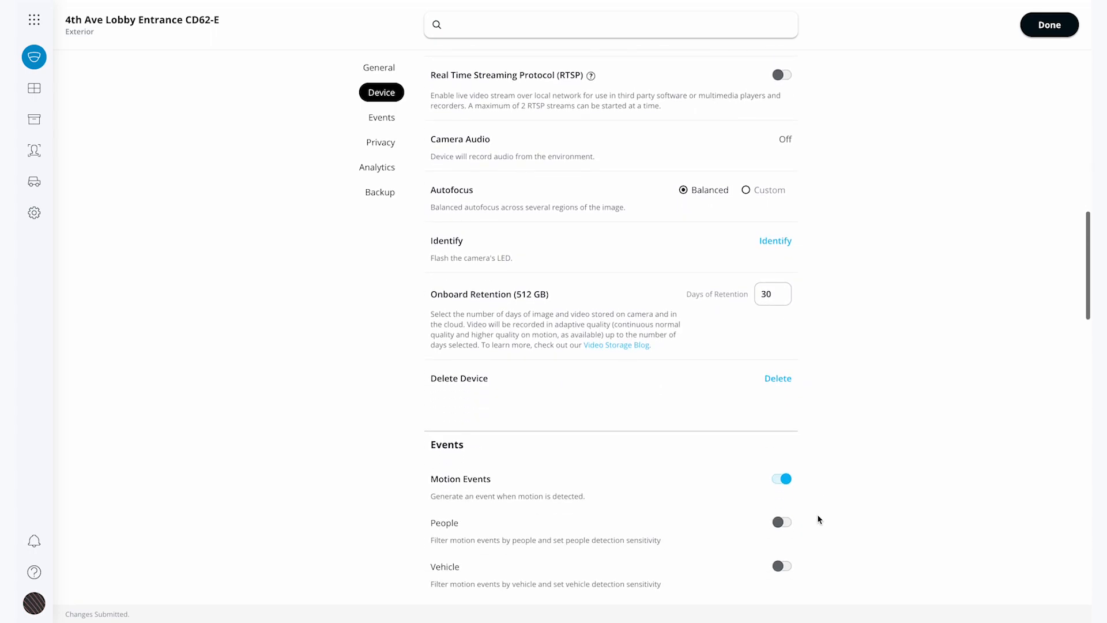
Check the motion detection regions and close them.
scroll(down, 3)
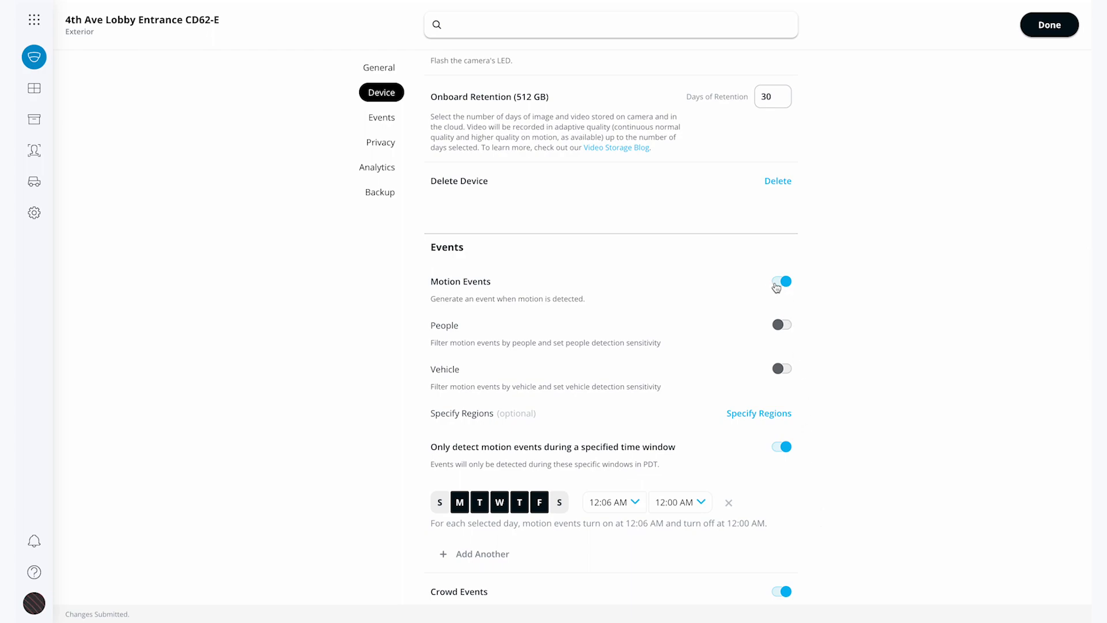
mouse_move(782, 368)
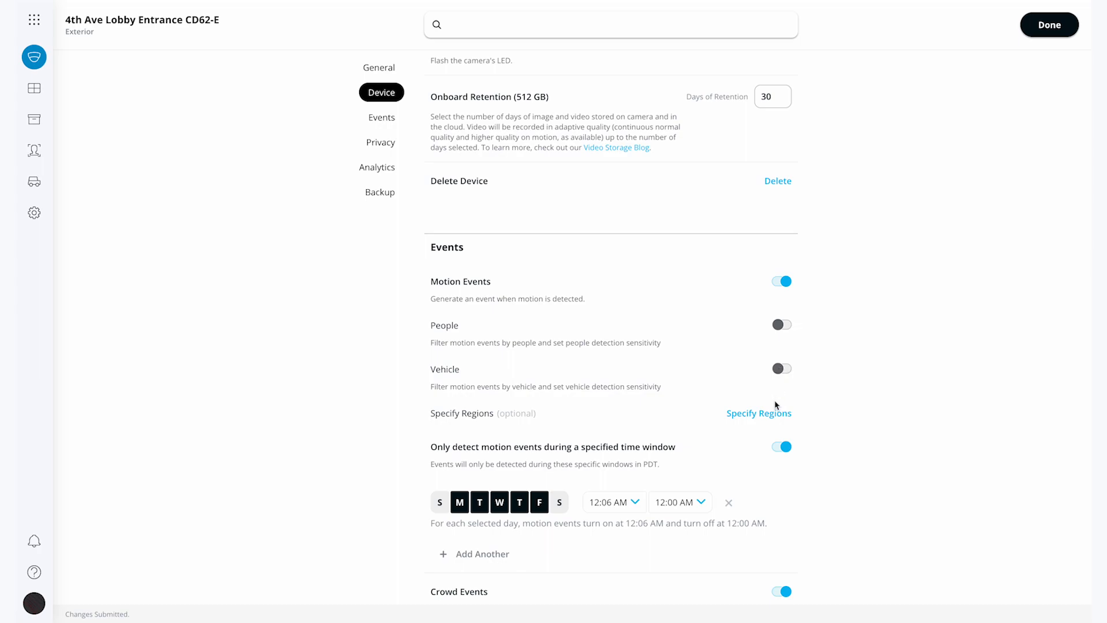
click(759, 413)
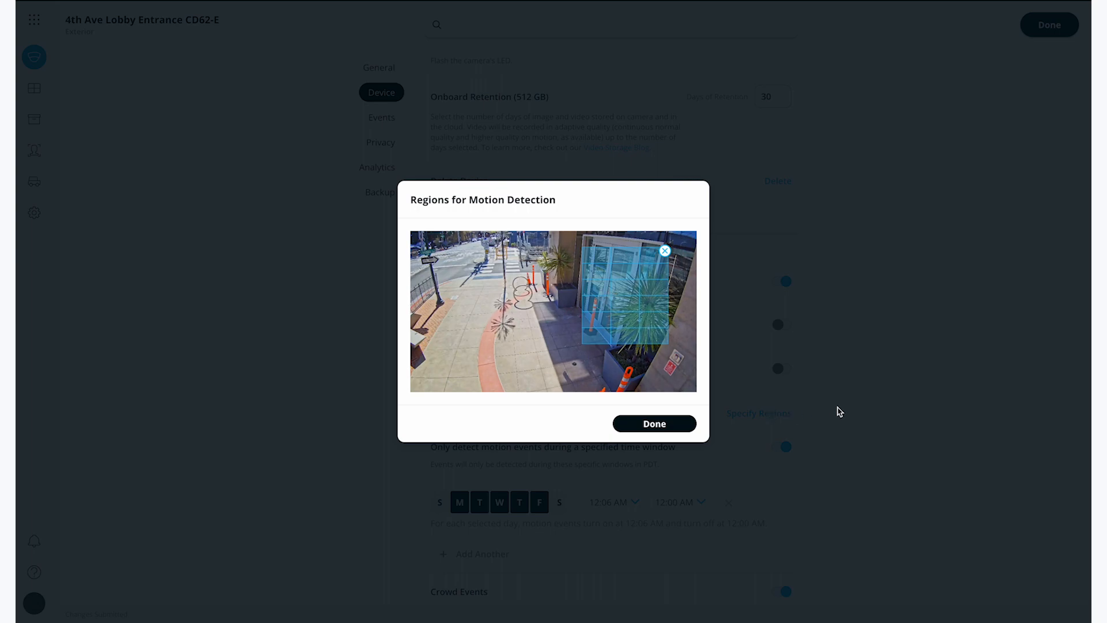
click(654, 423)
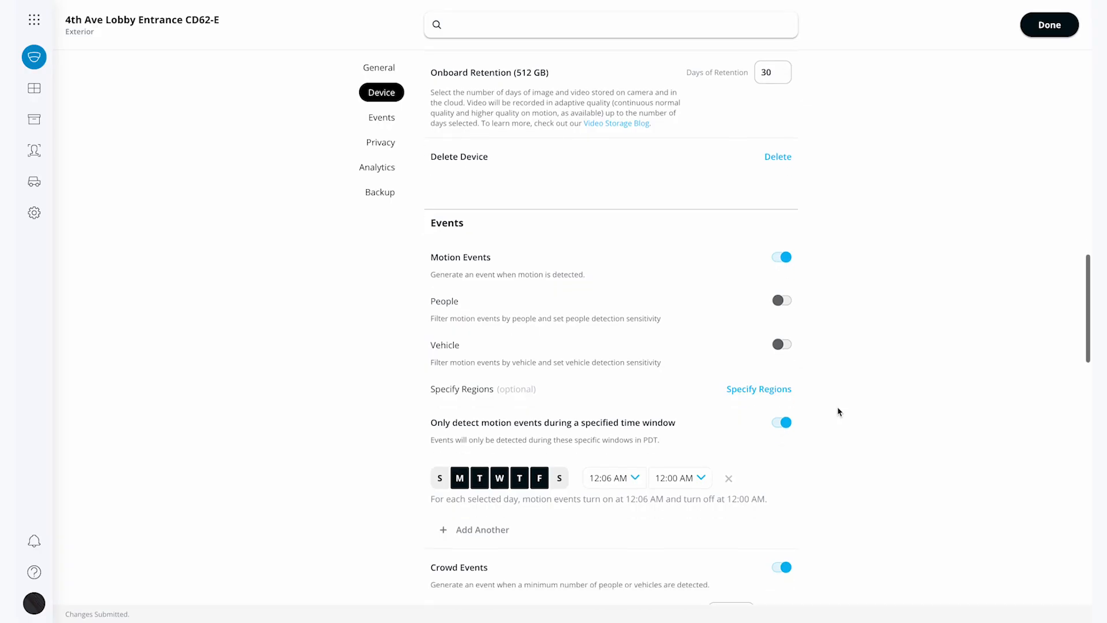
Edit the weekday motion window, setting its end time to 05:30.
scroll(down, 3)
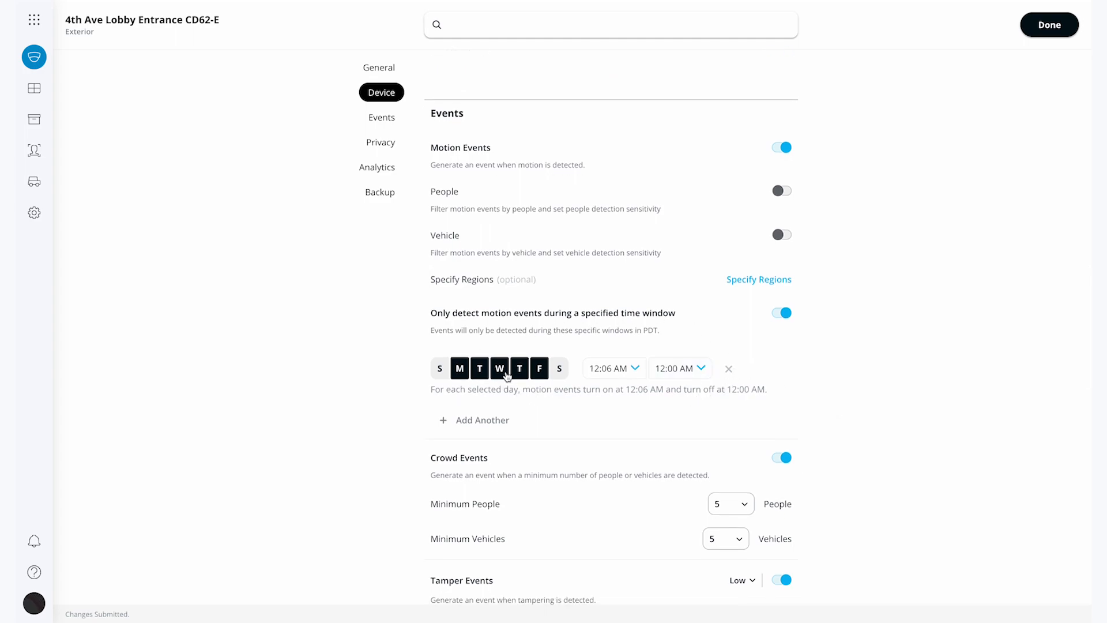
click(610, 368)
text(06 : 30 am)
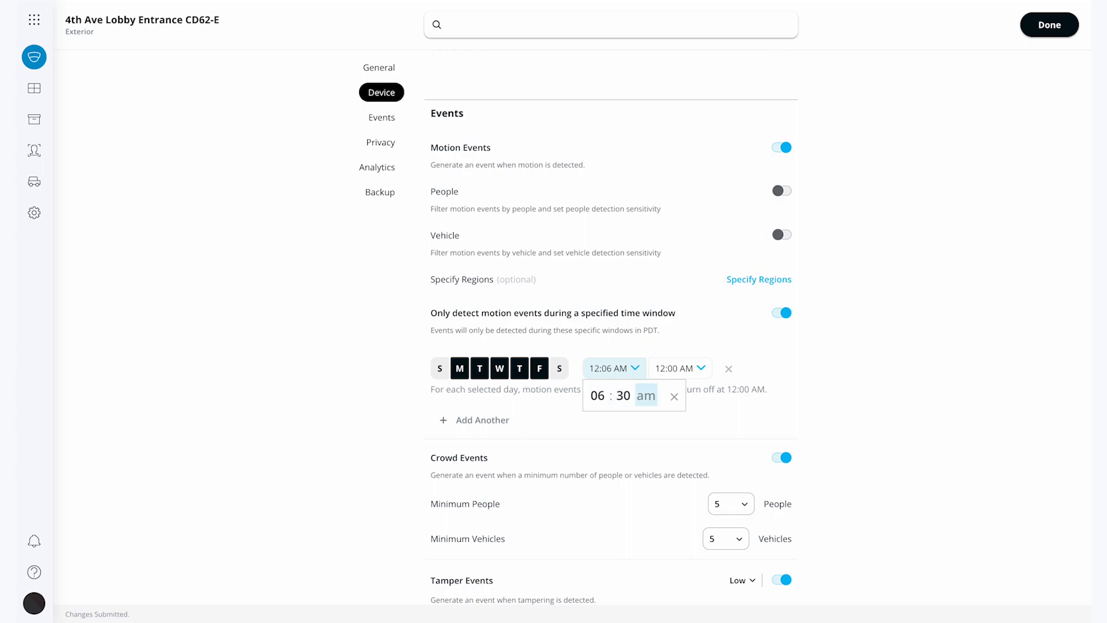
click(680, 368)
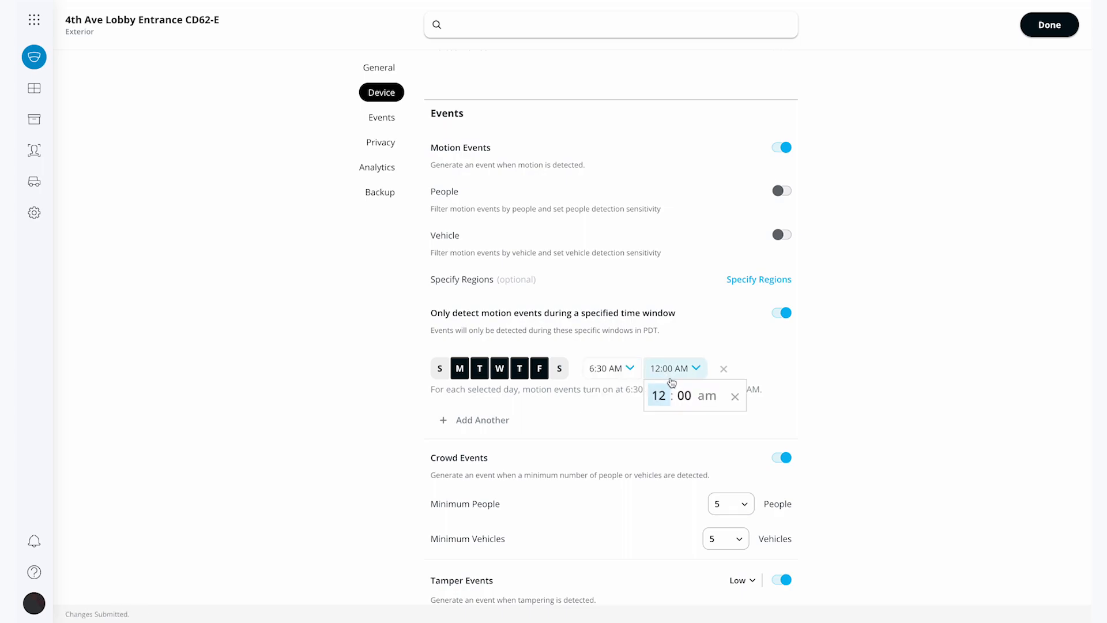
text(05:30)
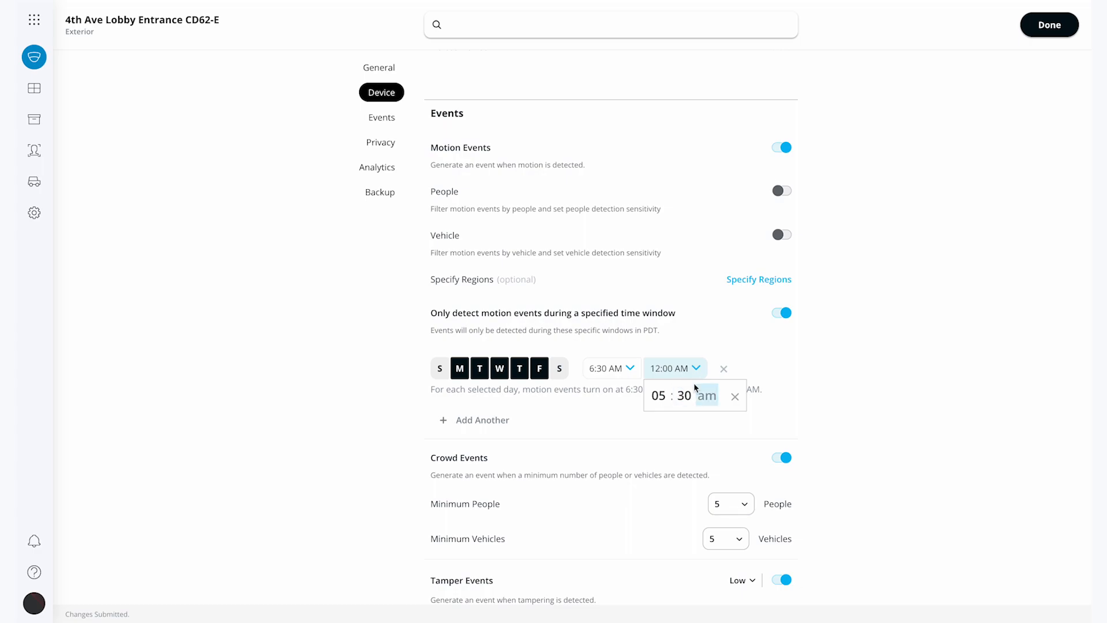
mouse_move(815, 377)
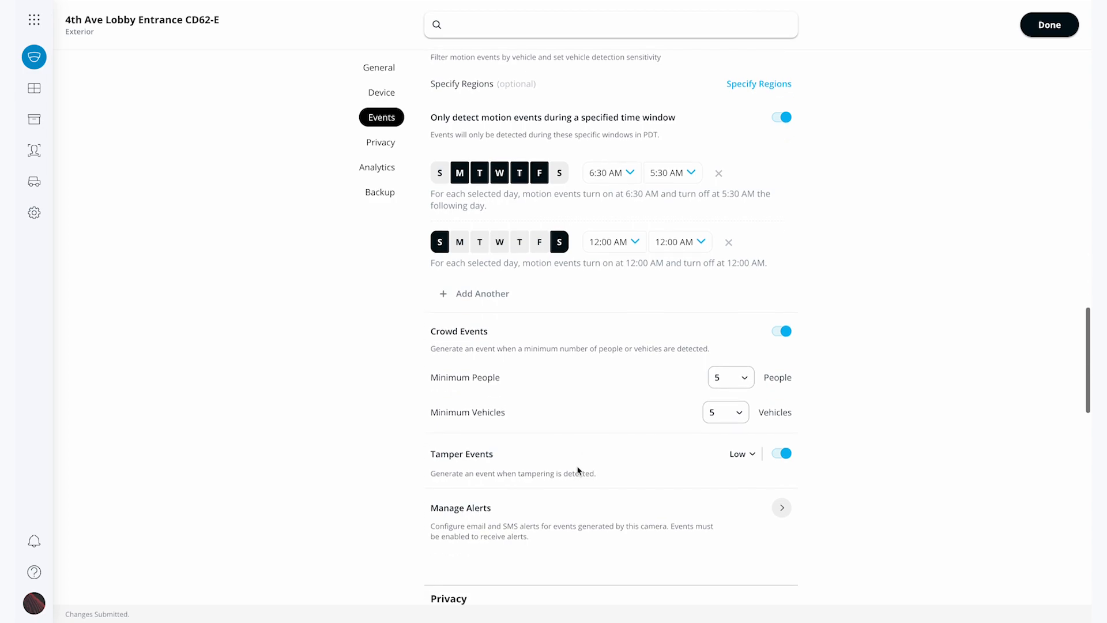
scroll(down, 3)
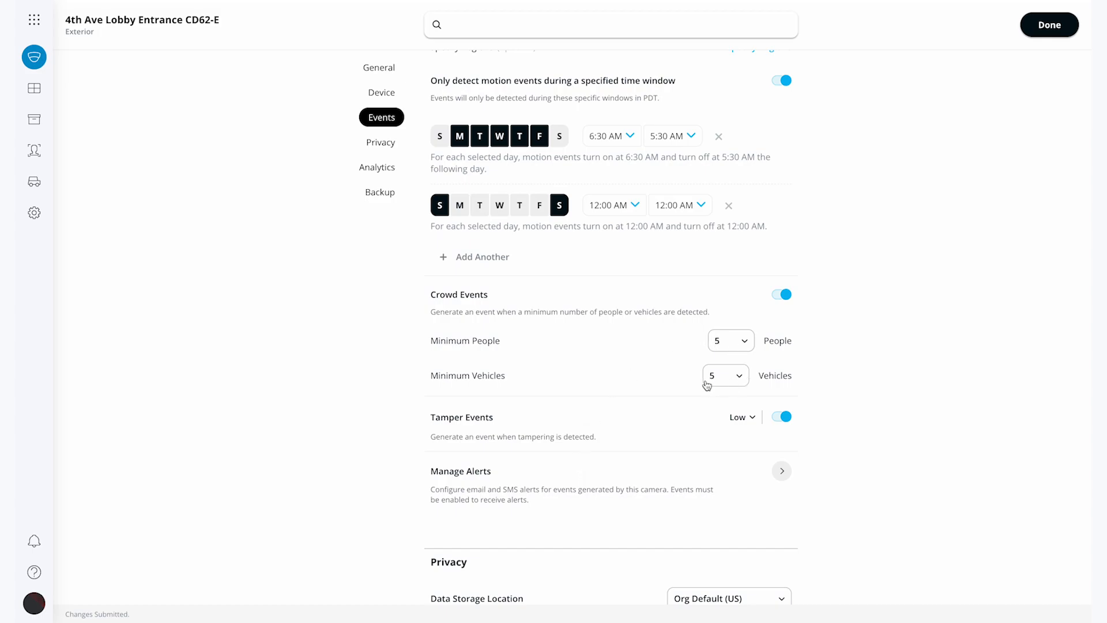
mouse_move(748, 422)
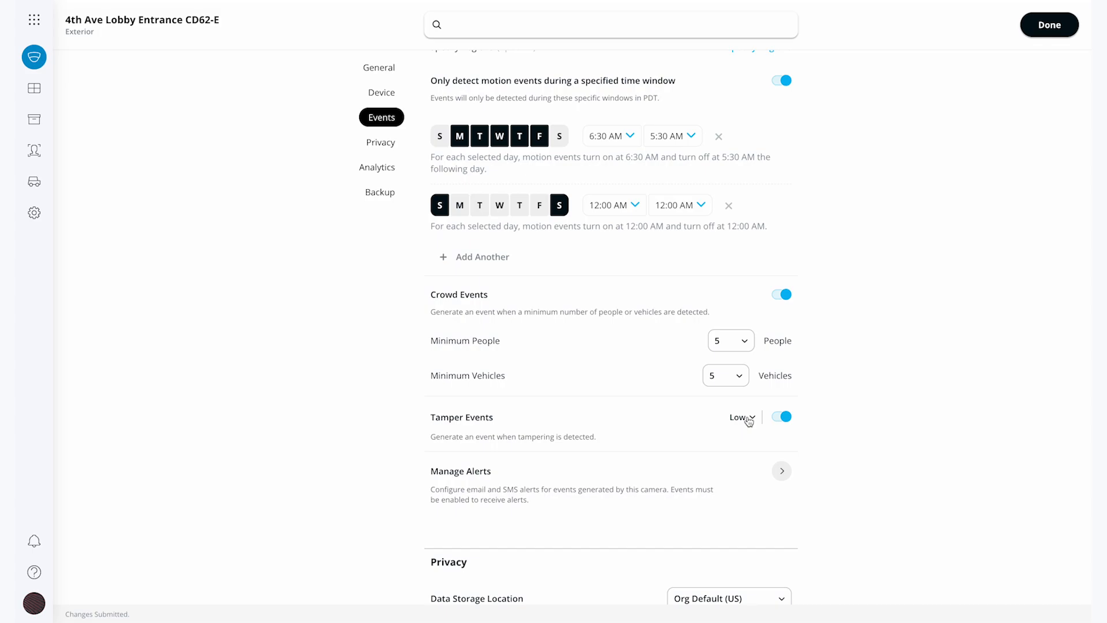
scroll(down, 3)
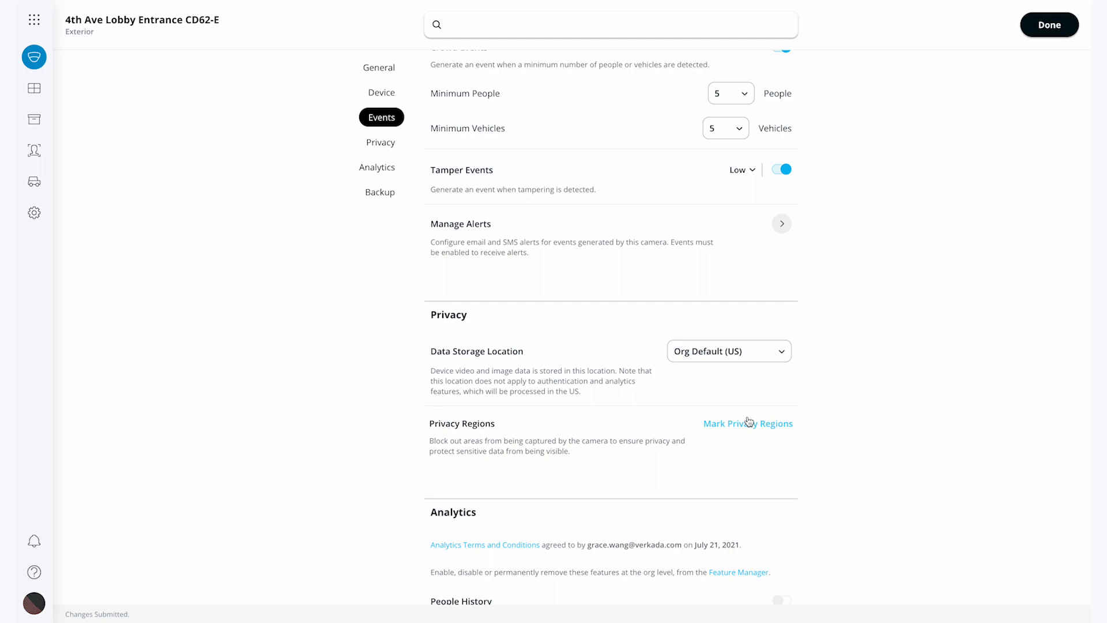
click(729, 351)
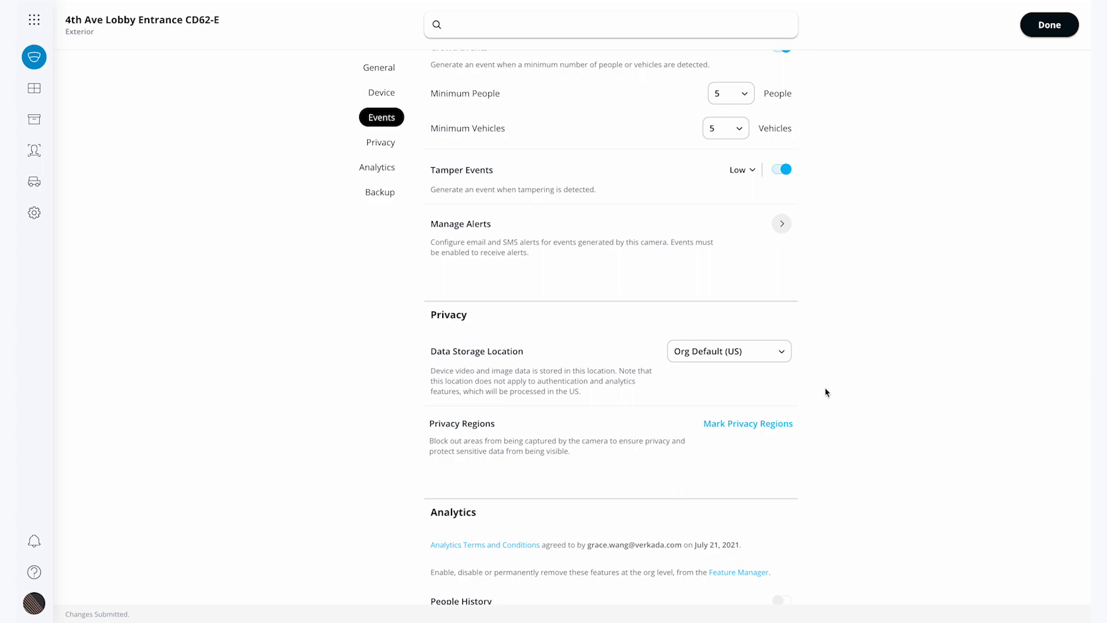
click(748, 422)
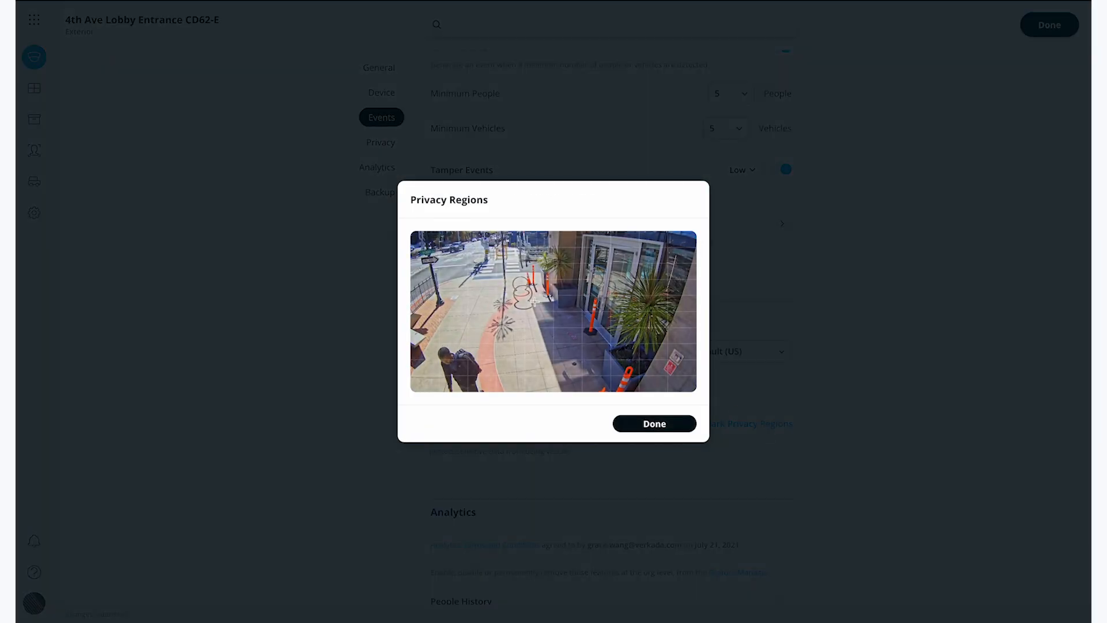
drag(438, 279, 525, 327)
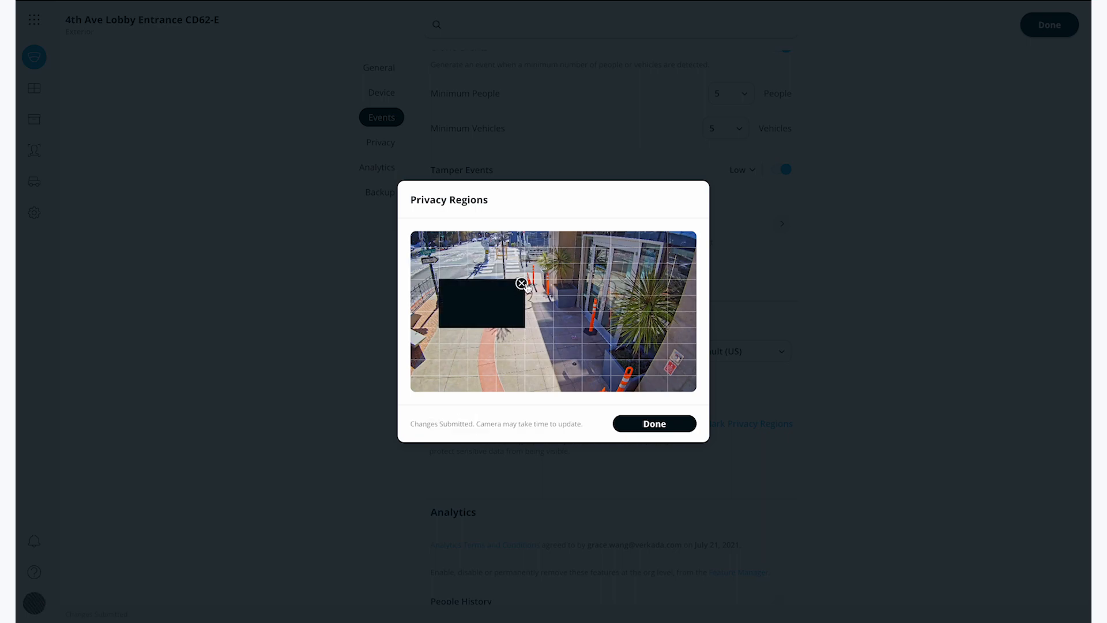
click(522, 284)
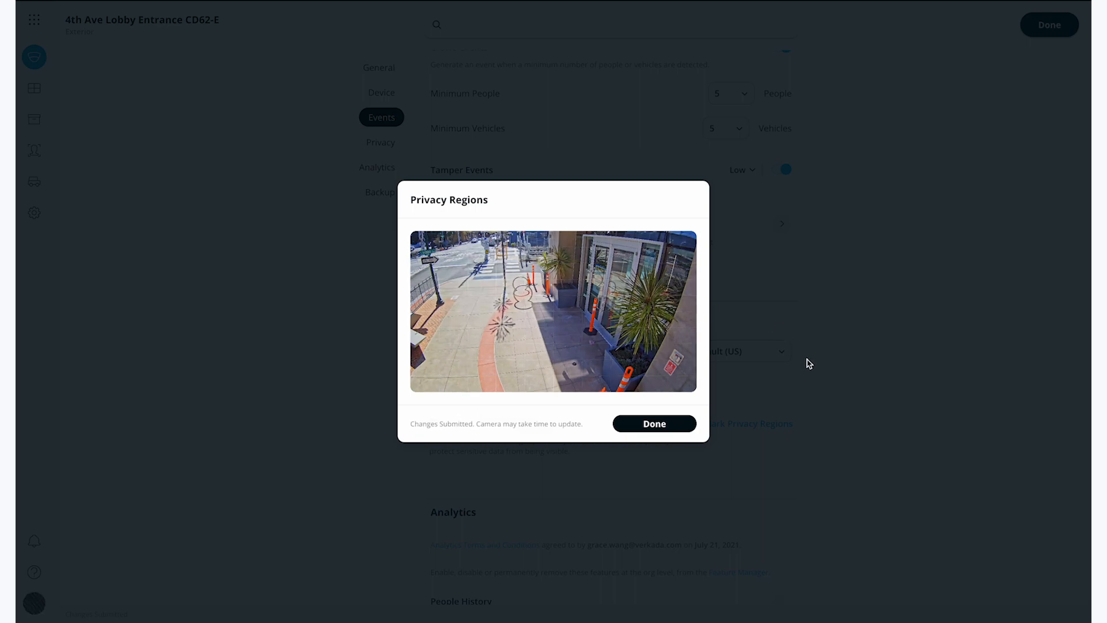
click(652, 423)
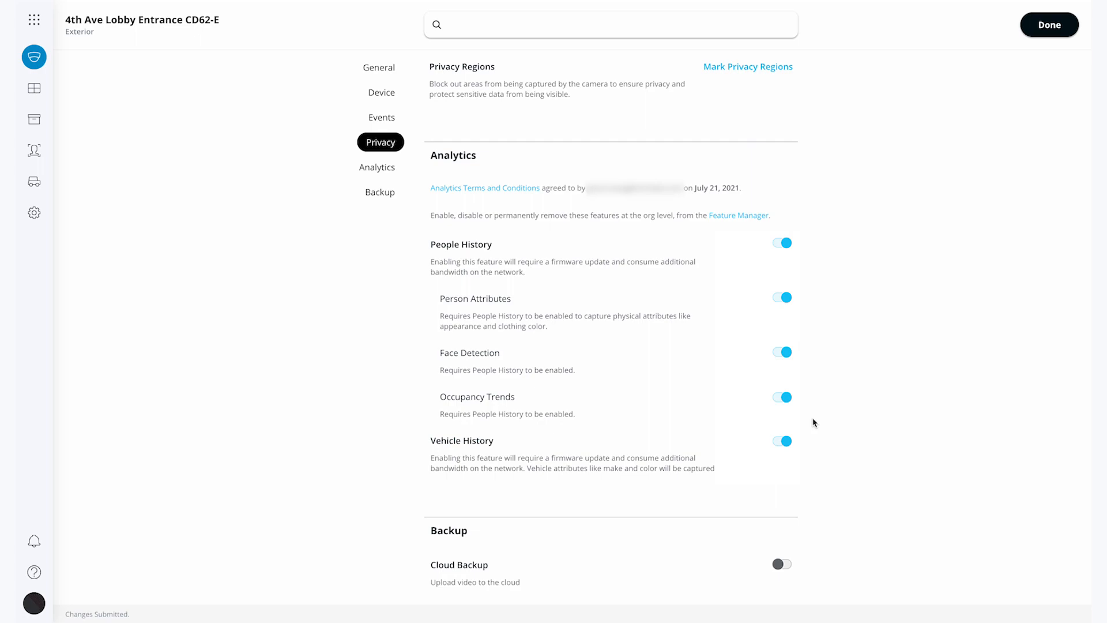
scroll(down, 3)
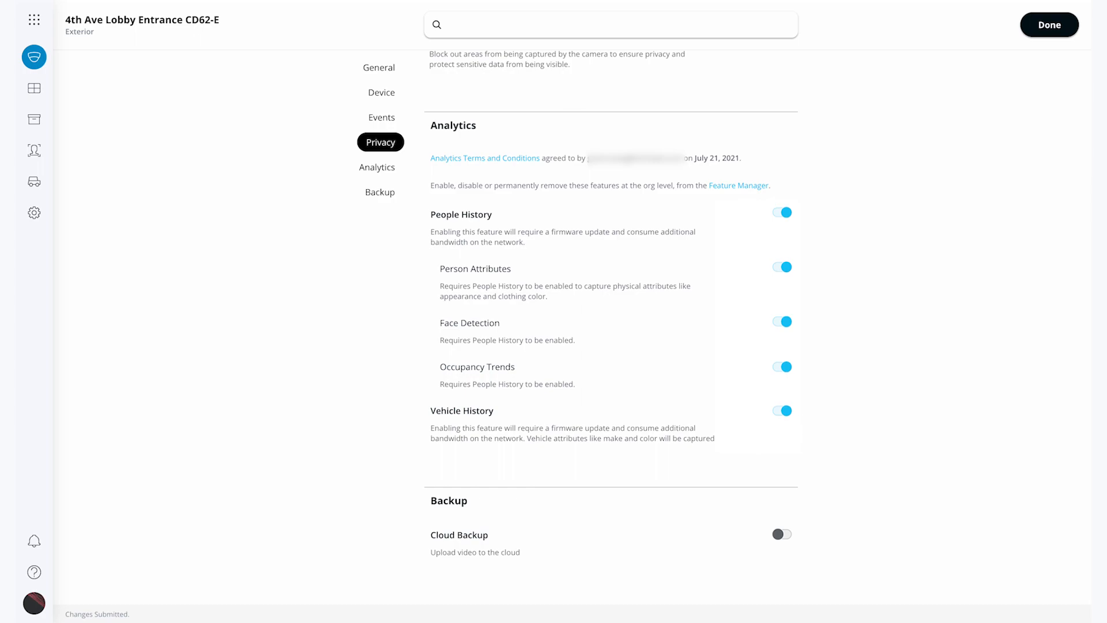
scroll(down, 3)
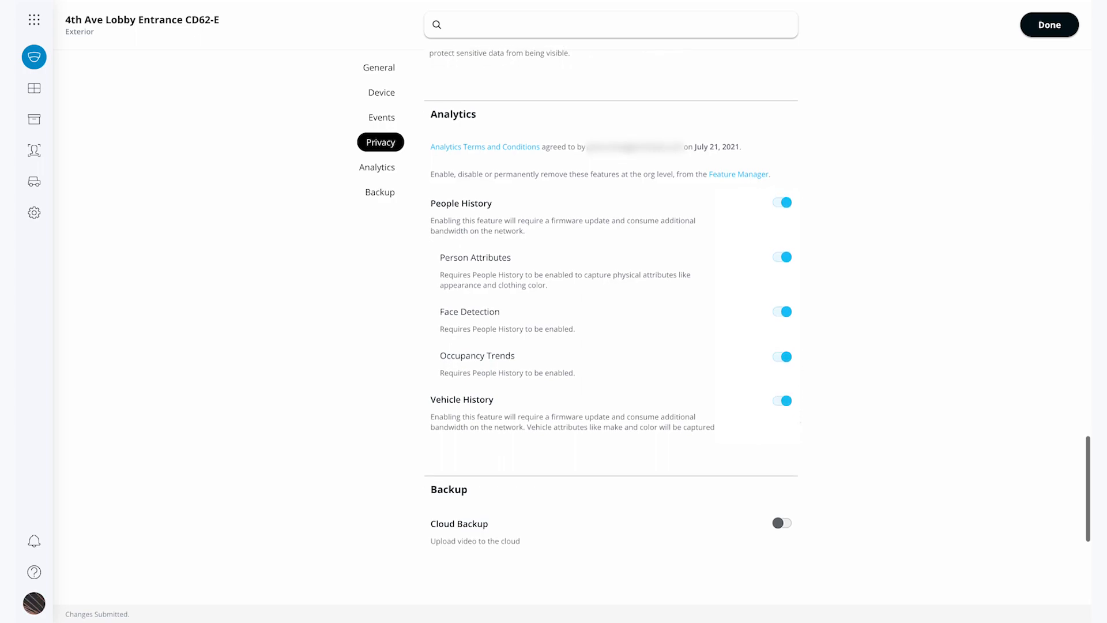
Turn on Cloud Backup for the camera's video.
click(782, 423)
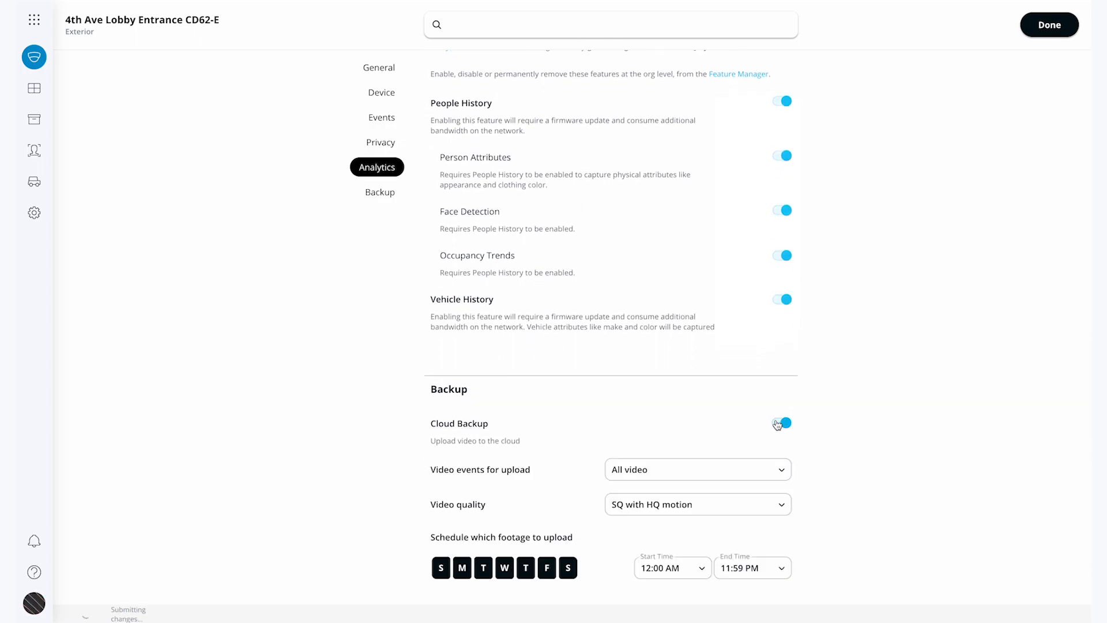
click(781, 423)
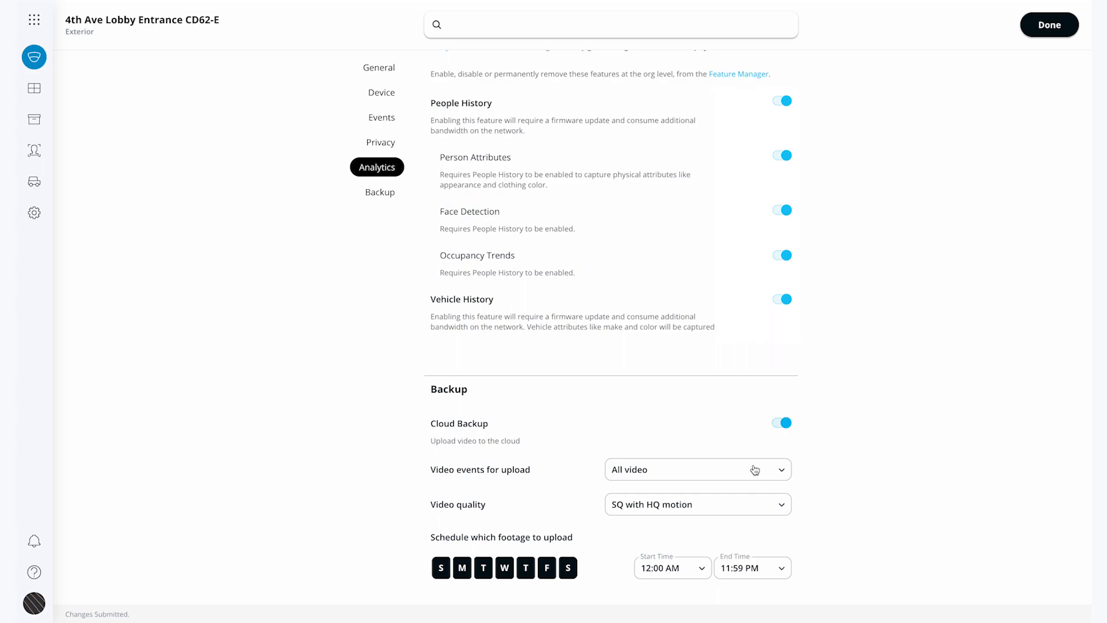
scroll(down, 3)
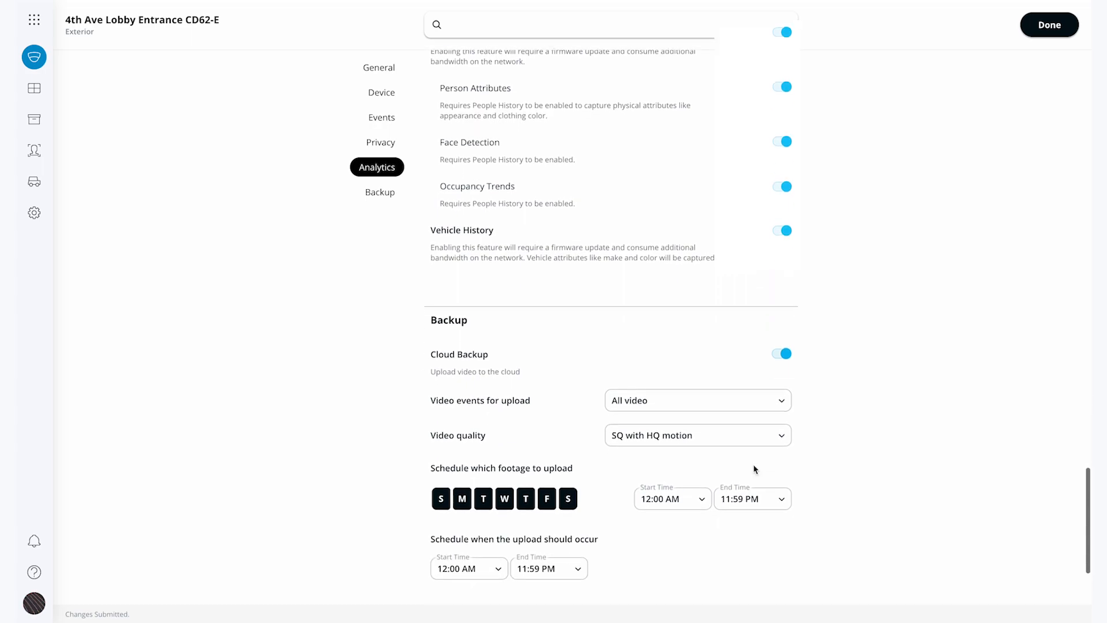
scroll(down, 3)
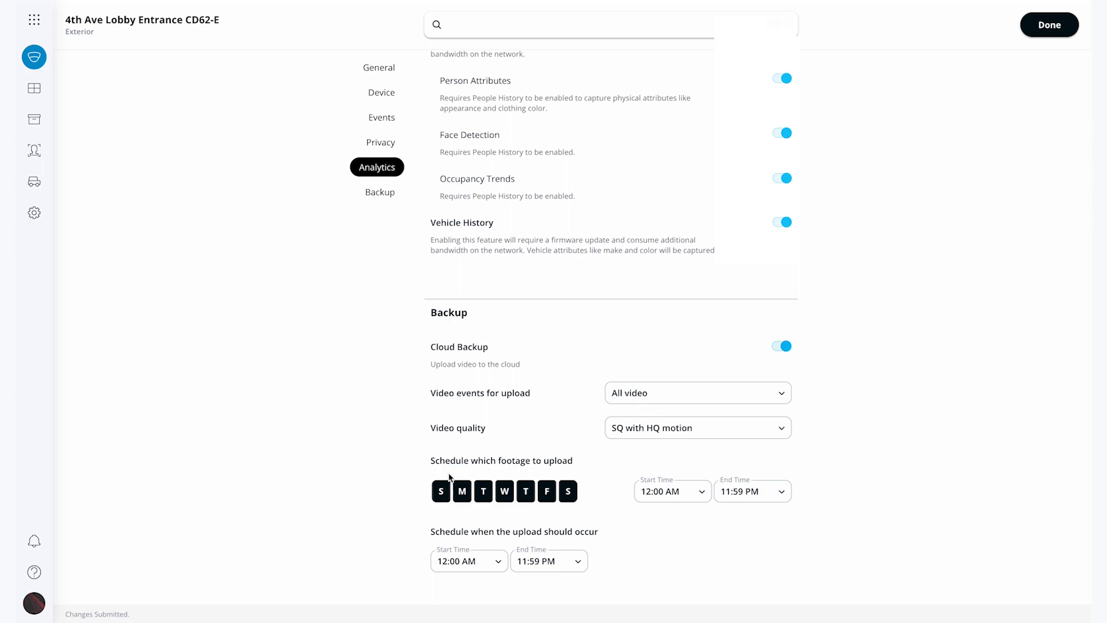
mouse_move(639, 500)
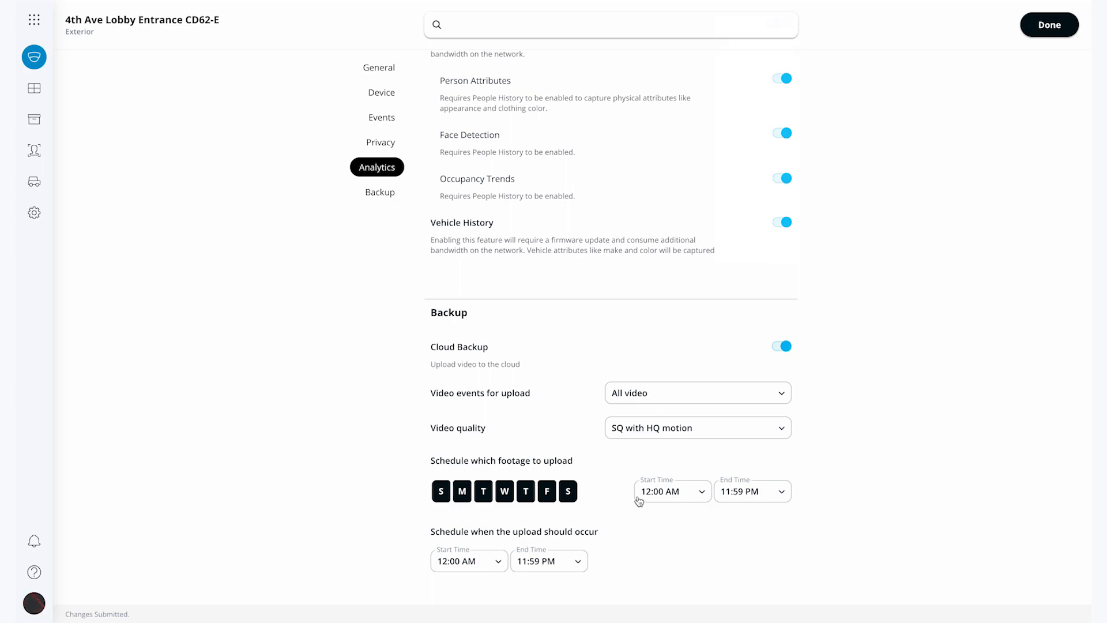
mouse_move(743, 503)
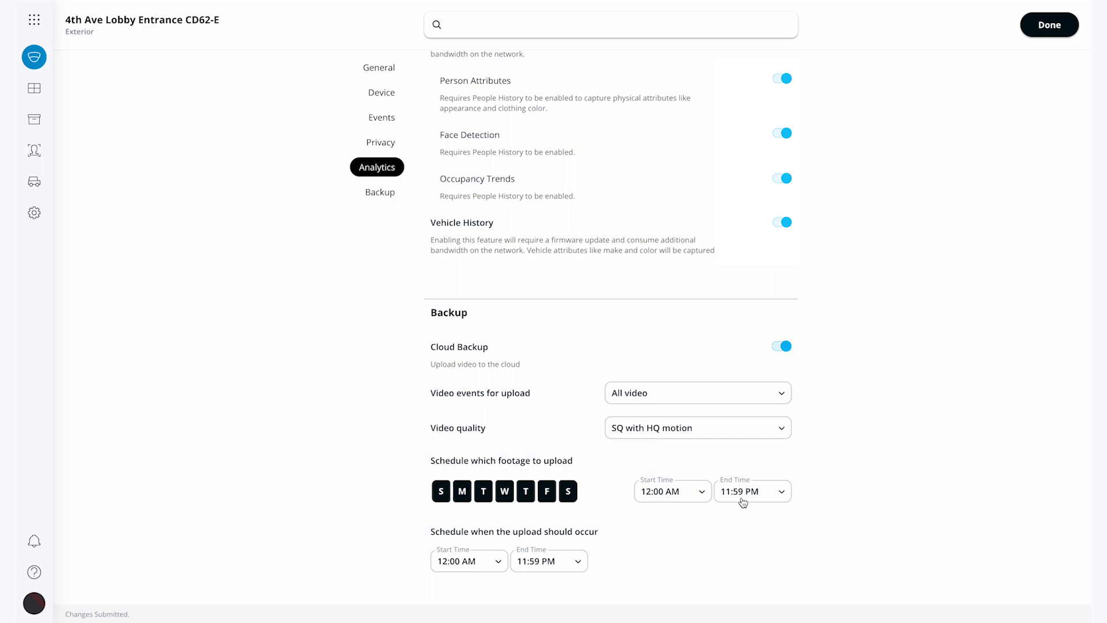
click(780, 79)
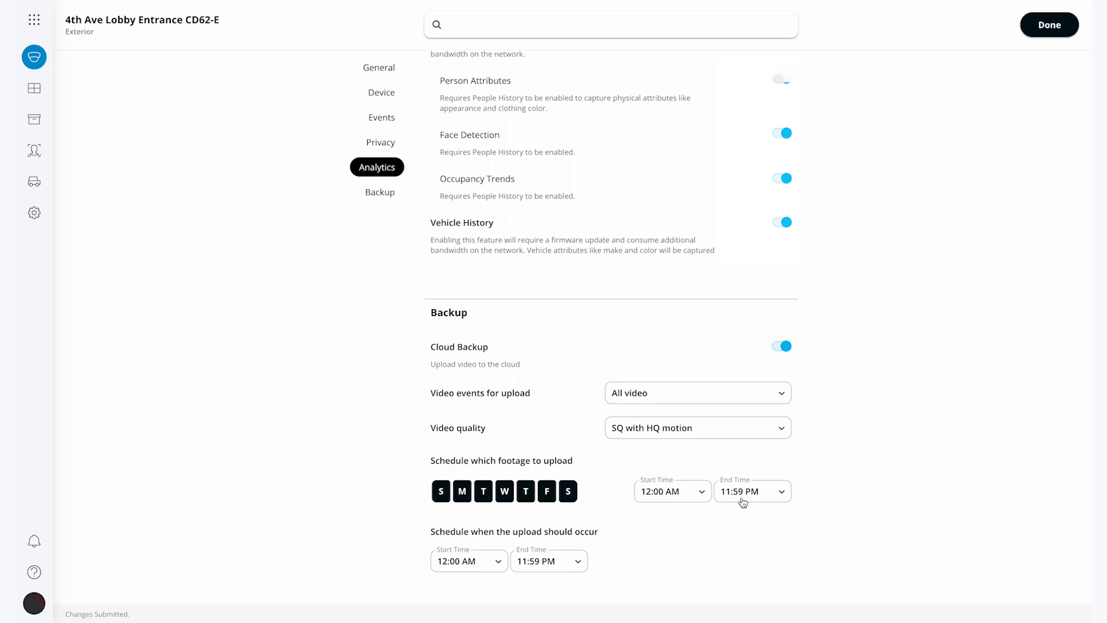
Schedule cloud backup uploads to run from 11:00 PM to 4:00 AM.
scroll(down, 3)
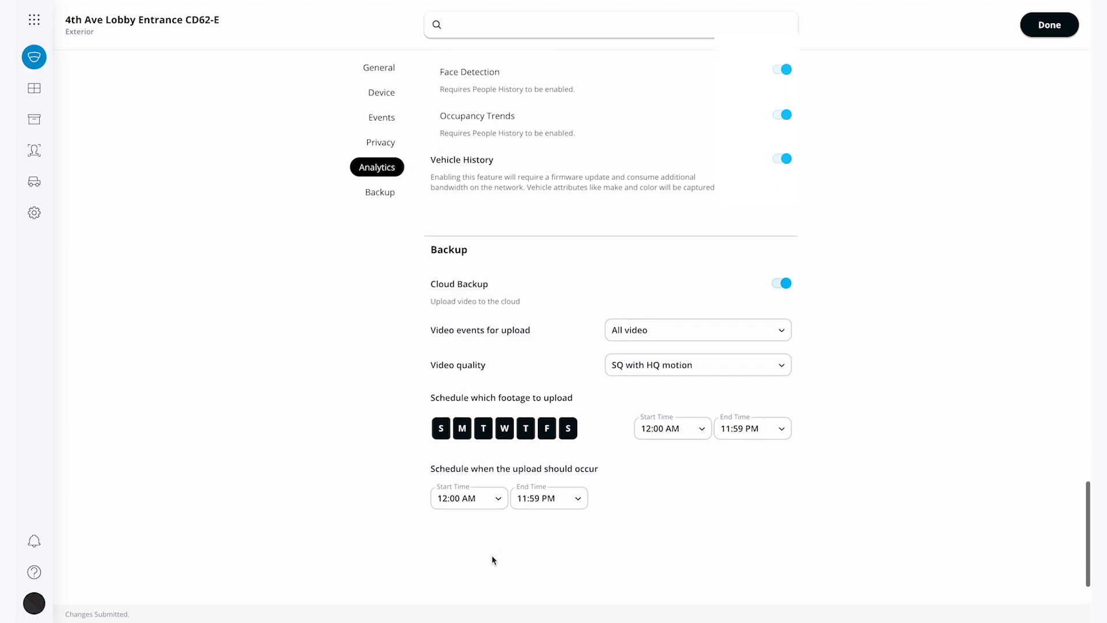
scroll(down, 3)
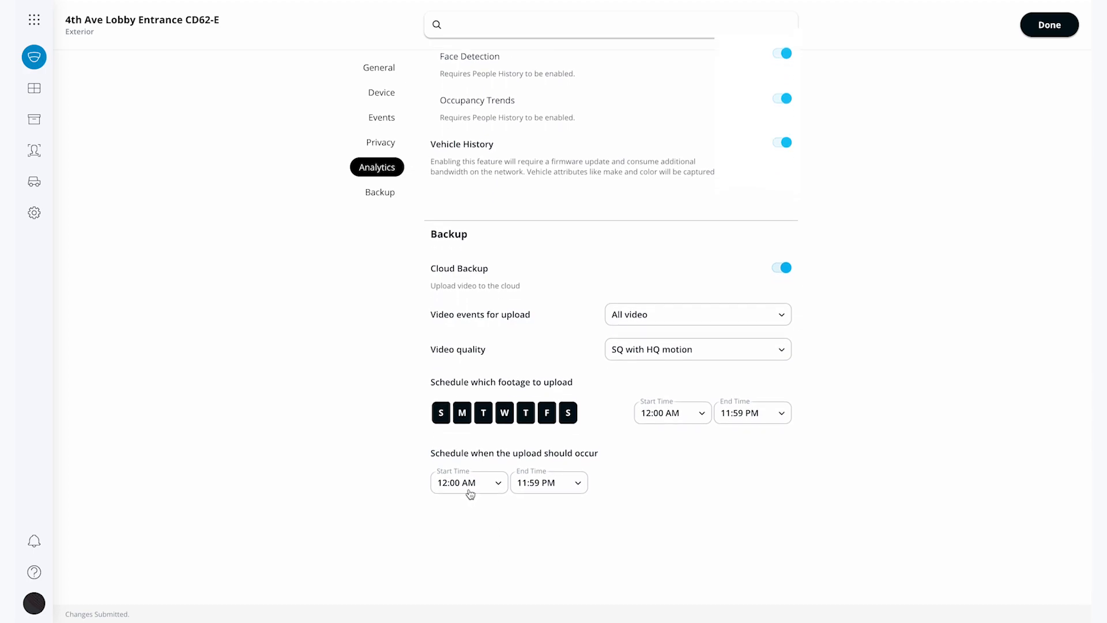
click(468, 482)
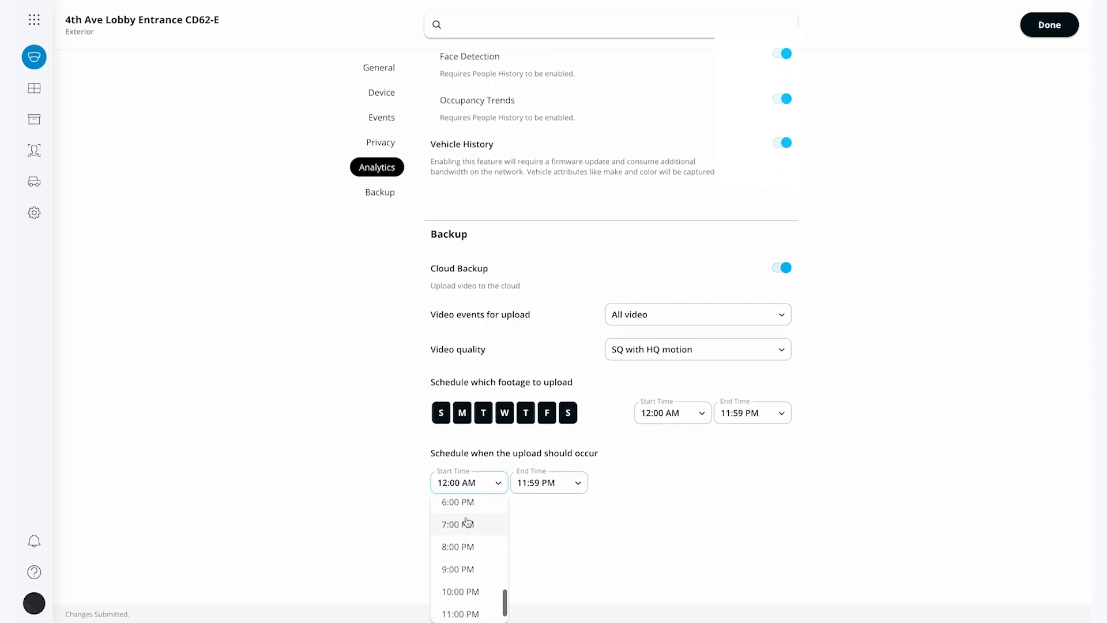
click(548, 482)
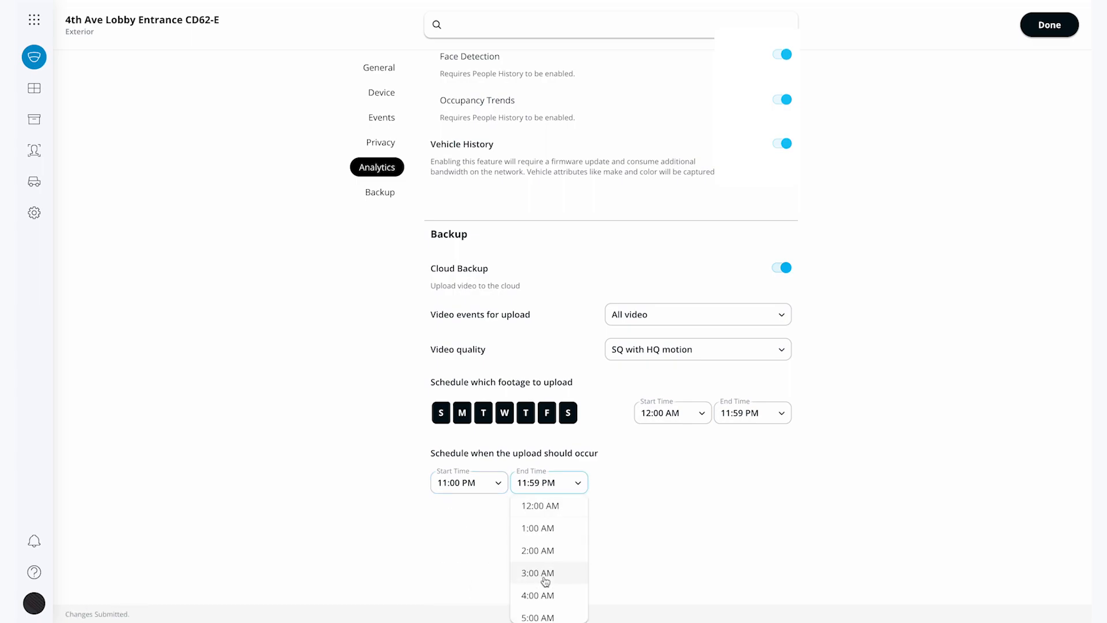
click(537, 595)
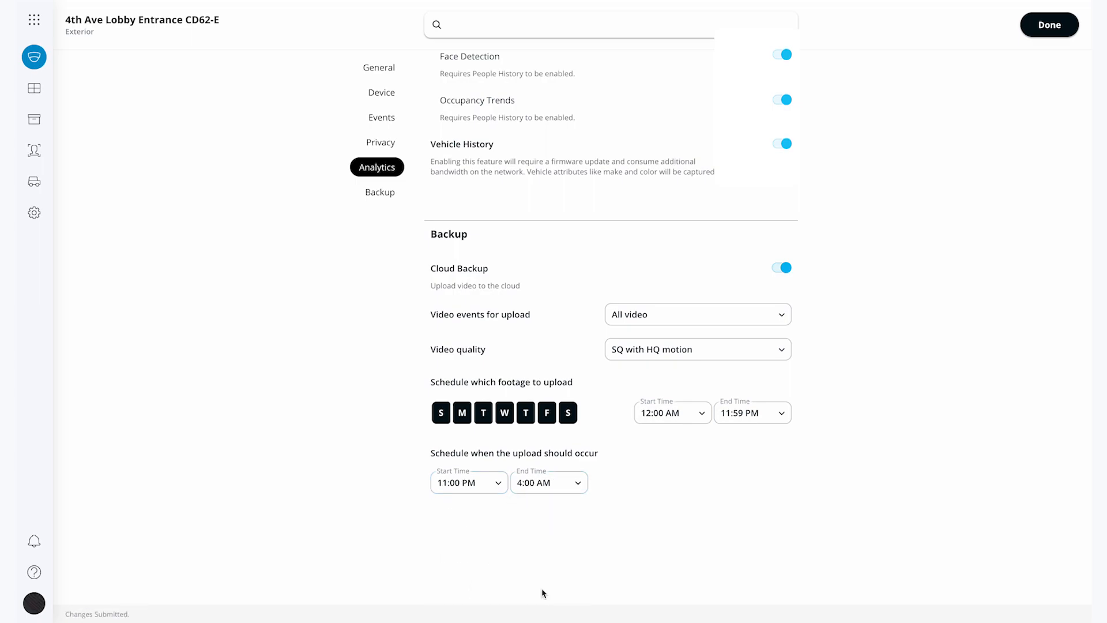